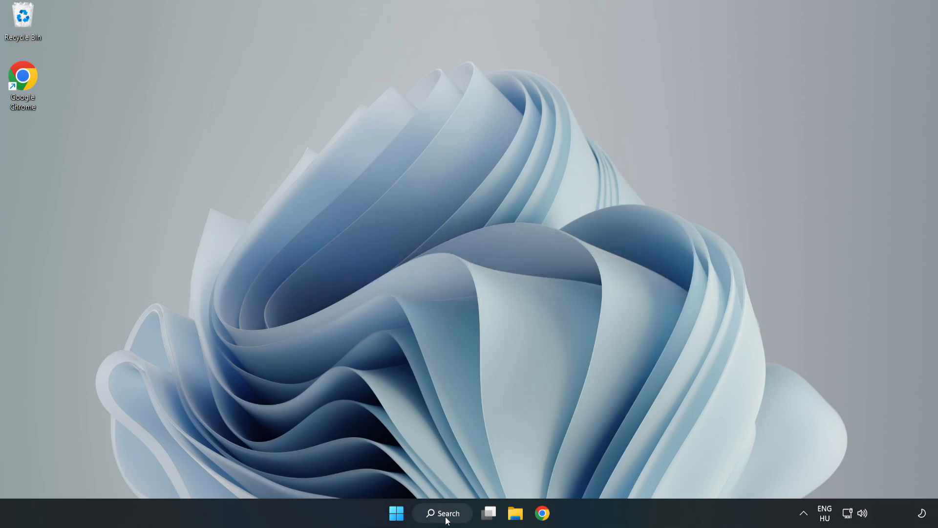
# Search Windows for 'device manager' and launch Device Manager from the results
pyautogui.click(447, 513)
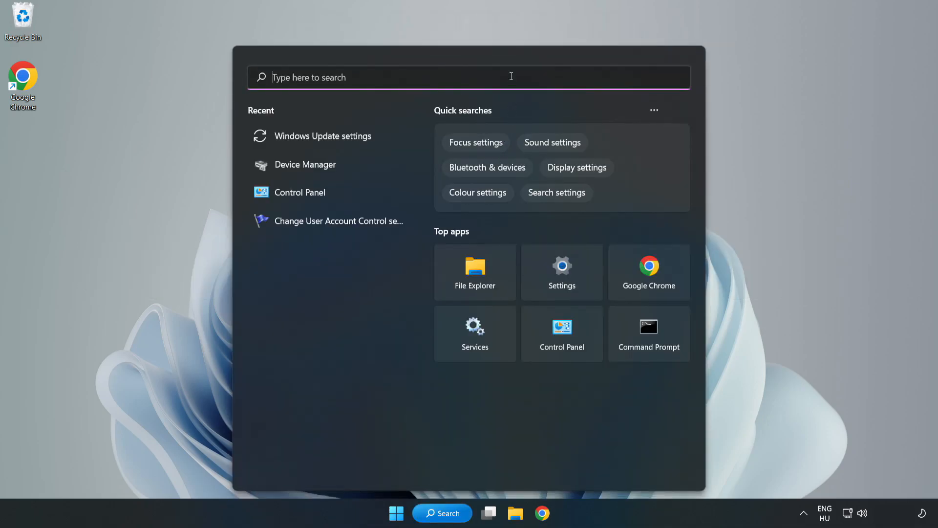
pyautogui.write('device manage')
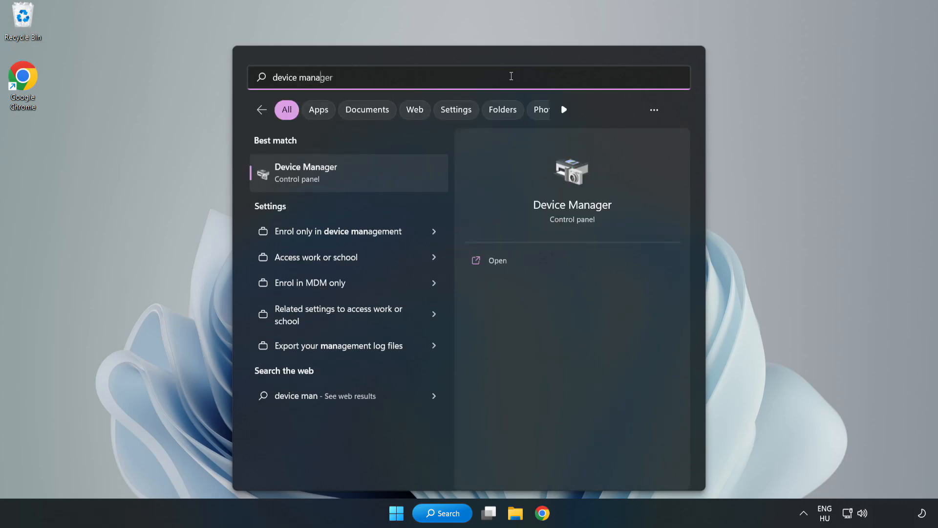
pyautogui.write('r')
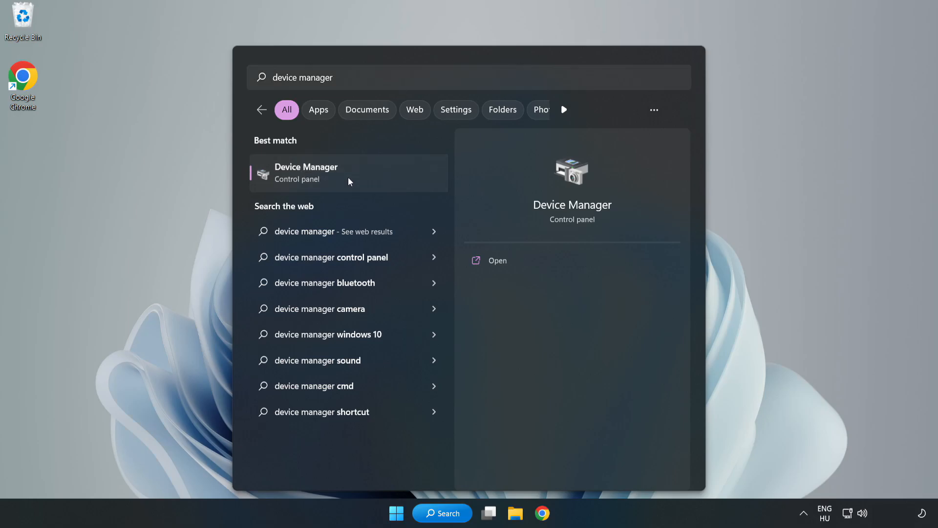
pyautogui.click(306, 173)
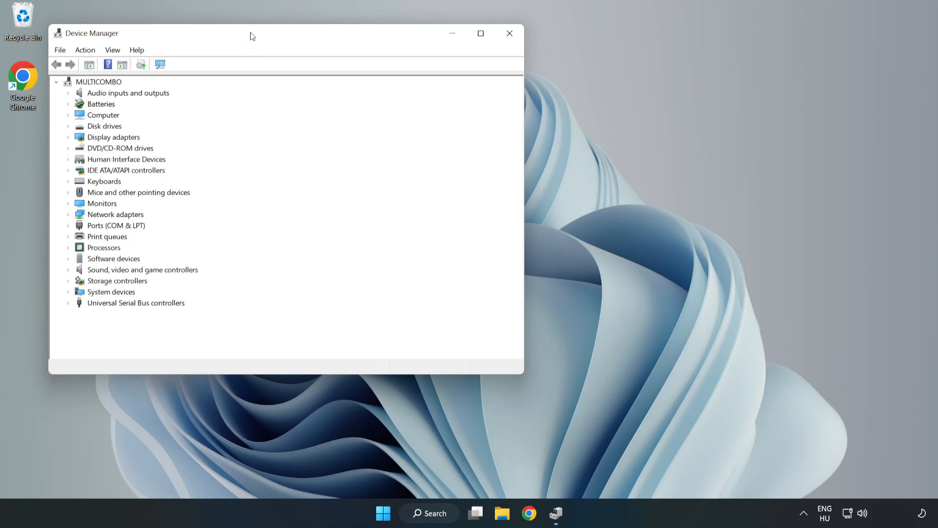
# Expand Display adapters and start Update driver for the VMware SVGA 3D adapter
pyautogui.moveTo(252, 33); pyautogui.dragTo(419, 80)
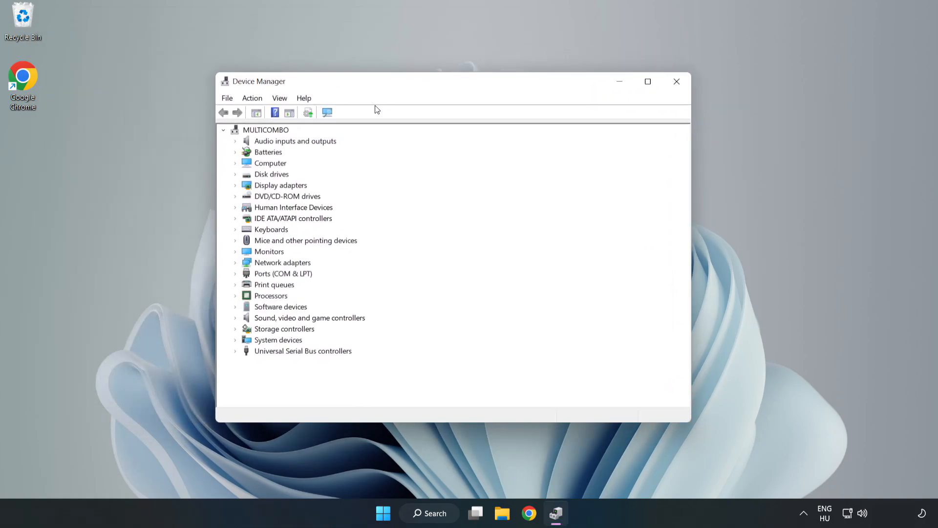
pyautogui.click(280, 186)
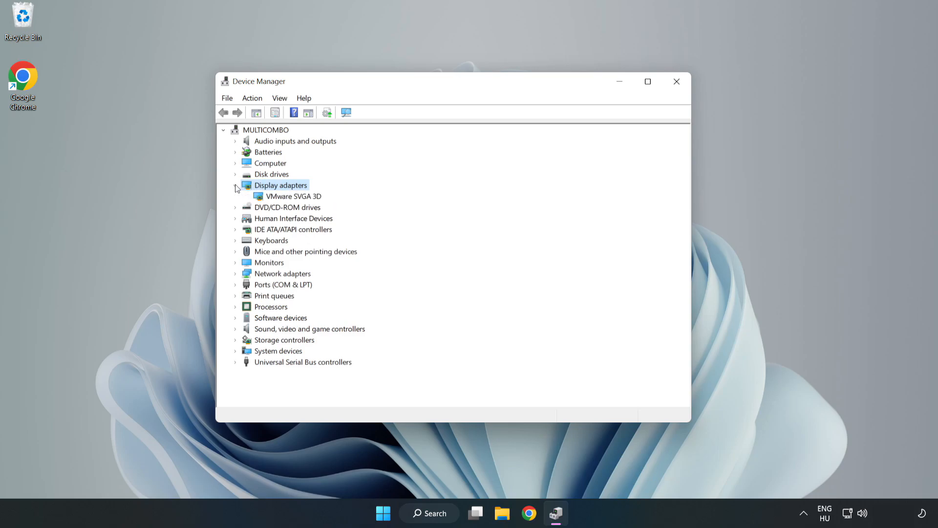
pyautogui.click(294, 196)
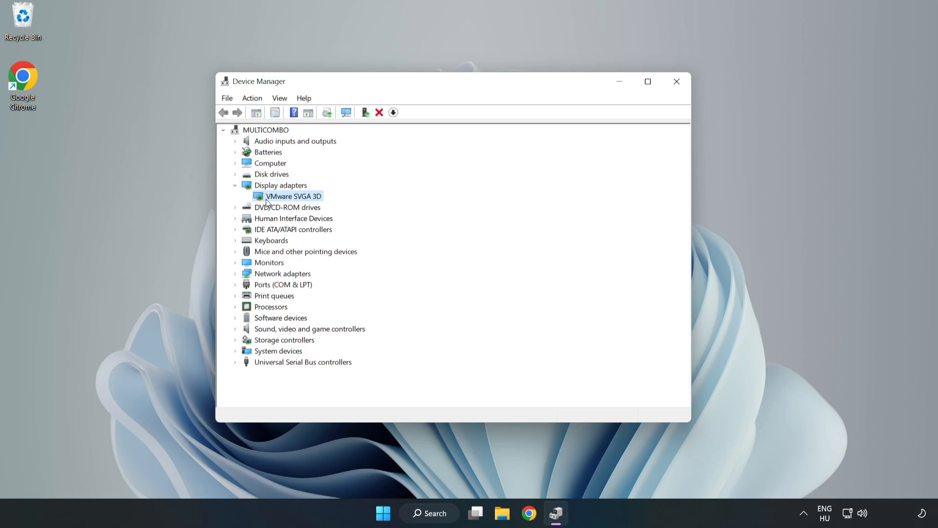
pyautogui.rightClick(294, 196)
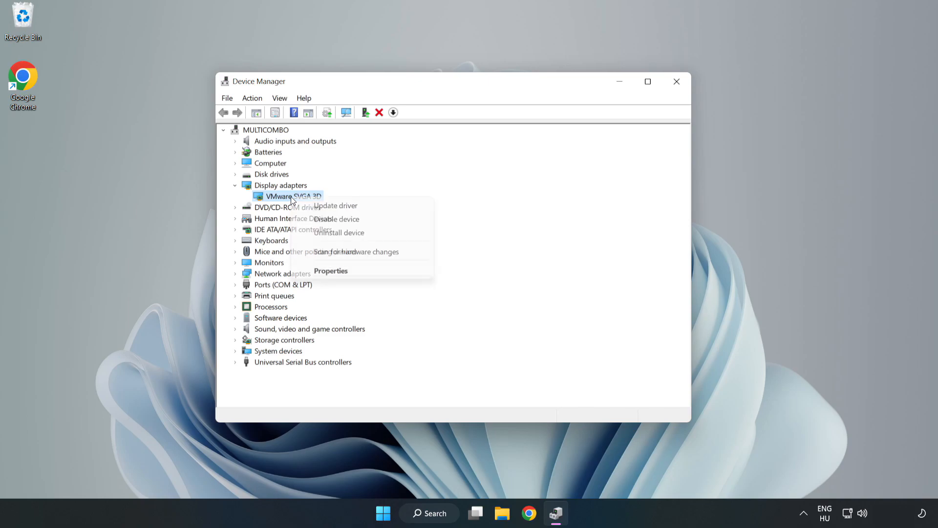
pyautogui.moveTo(345, 208)
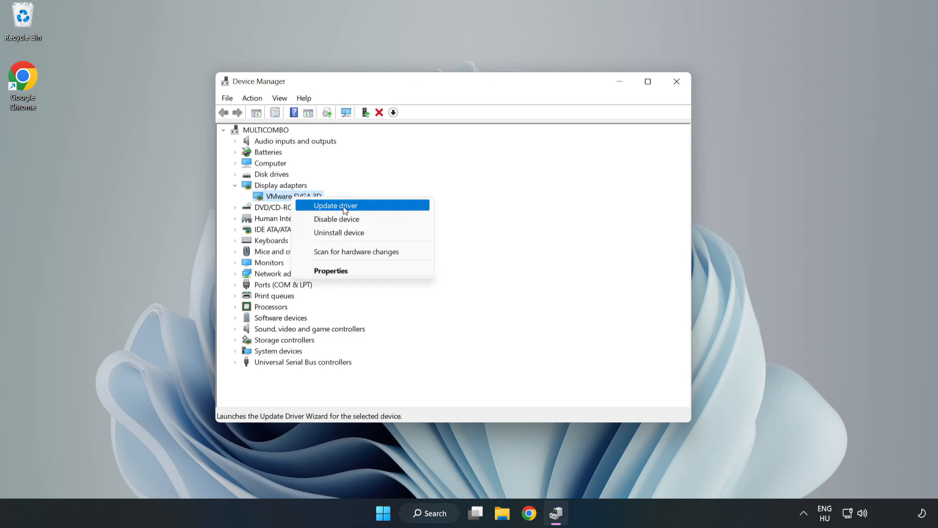
pyautogui.click(335, 206)
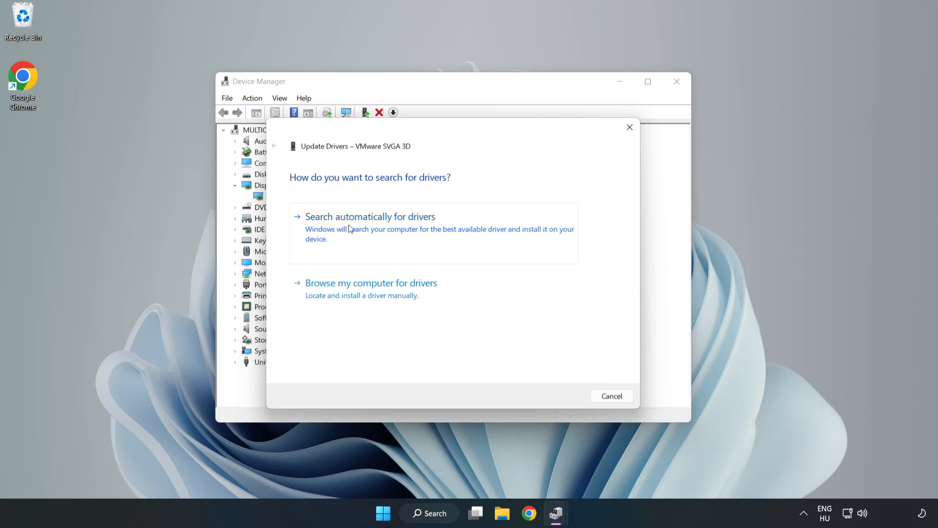
# Search automatically for VMware SVGA 3D drivers, close the wizard, then close Device Manager
pyautogui.click(370, 217)
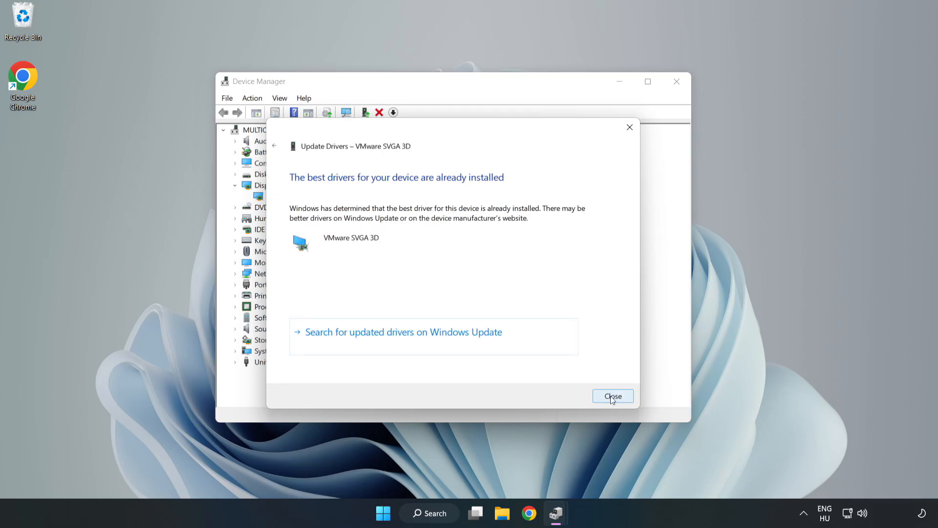
pyautogui.click(612, 395)
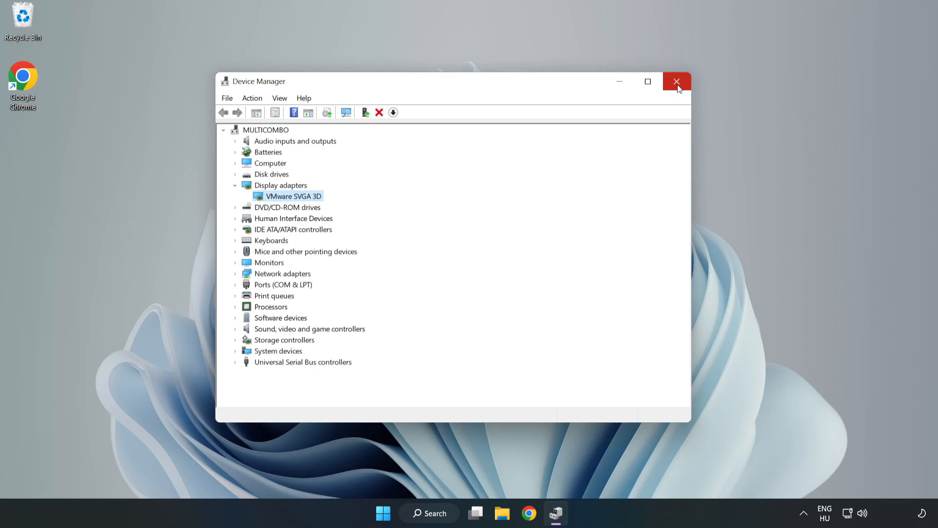
pyautogui.click(677, 81)
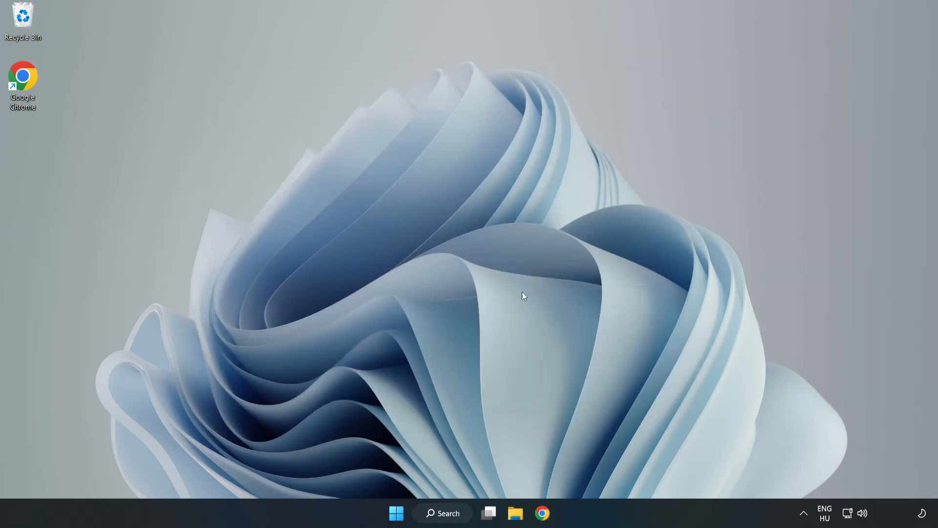
# Search Windows for 'updates' and launch the Windows Update settings page
pyautogui.click(443, 513)
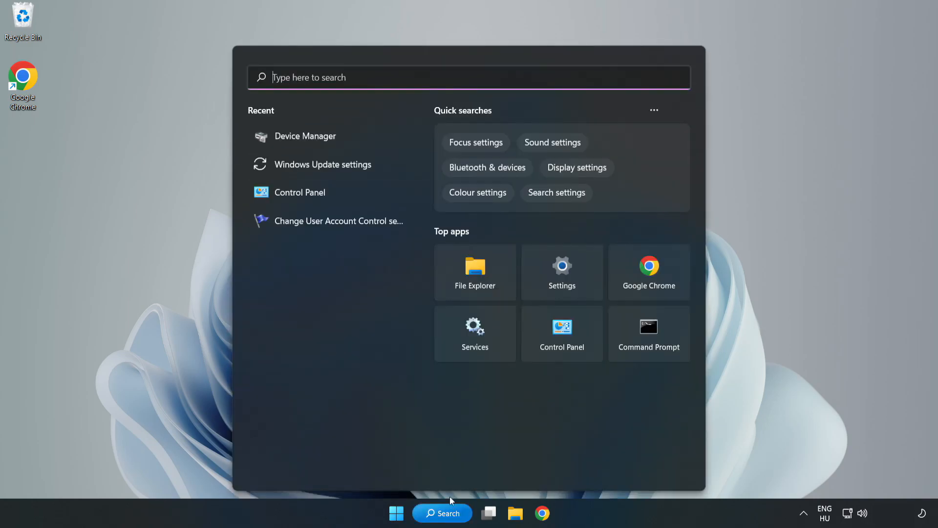
pyautogui.moveTo(487, 78)
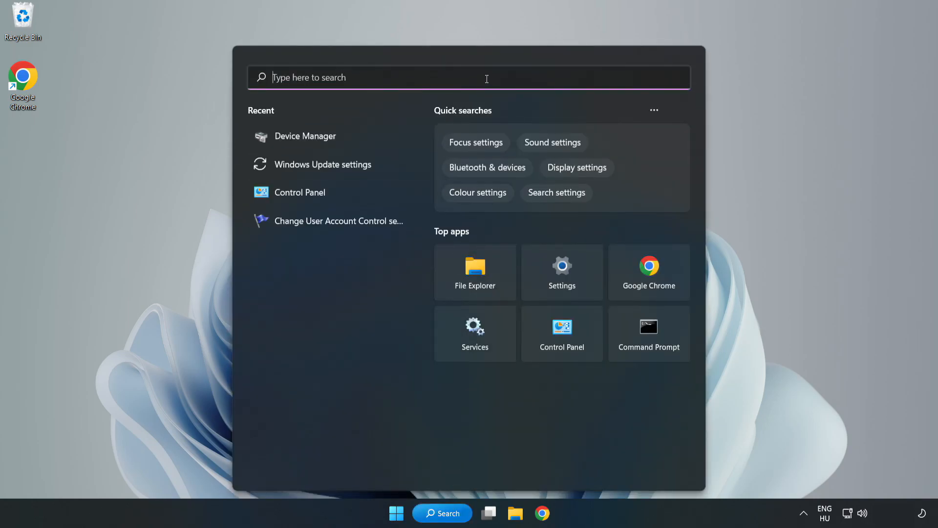
pyautogui.write('updat')
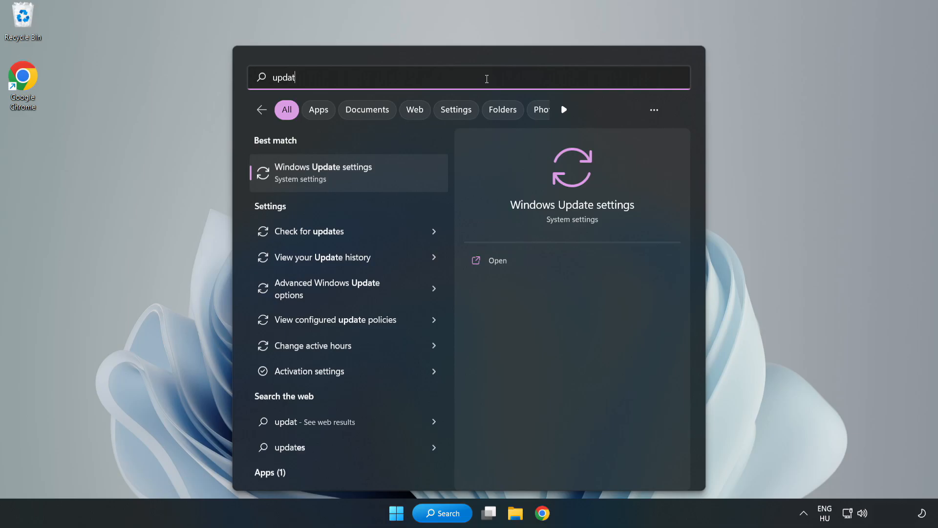
pyautogui.write('es')
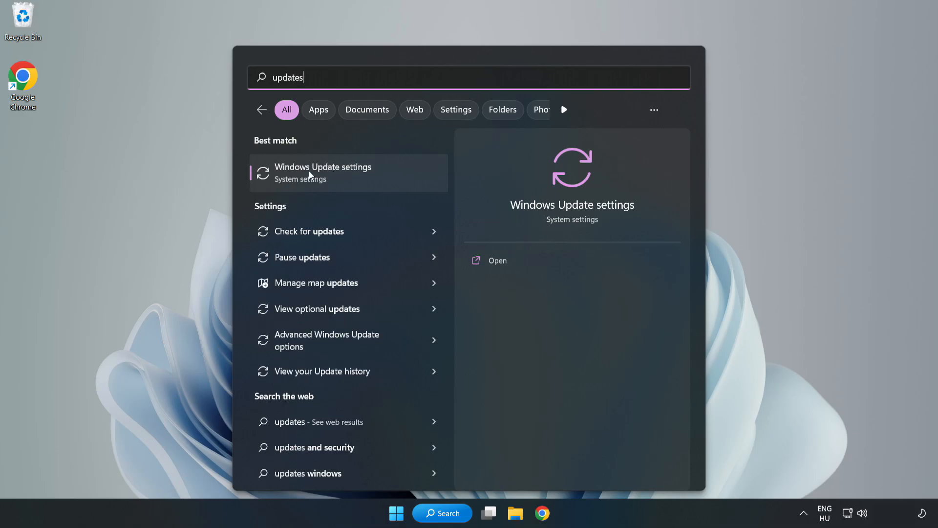
pyautogui.click(323, 172)
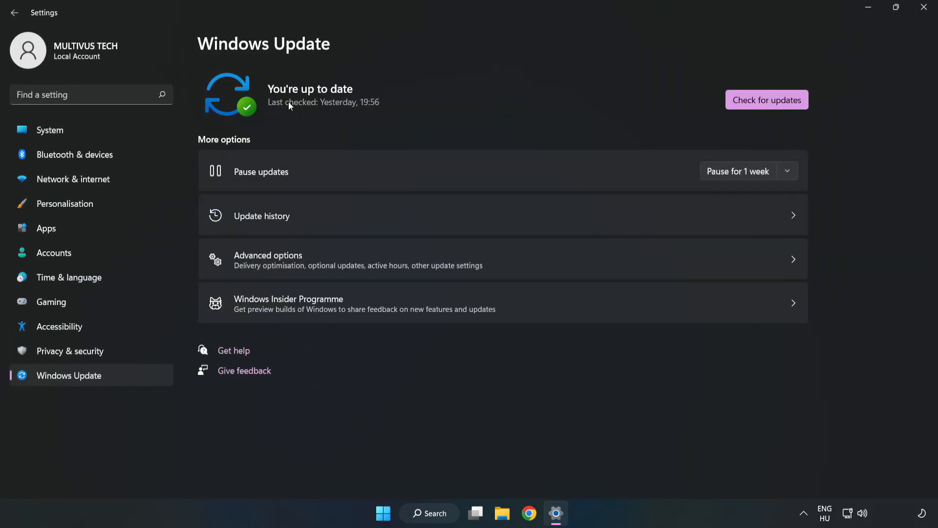
# Run a Windows update check, confirm the PC is up to date, and close Settings
pyautogui.click(767, 100)
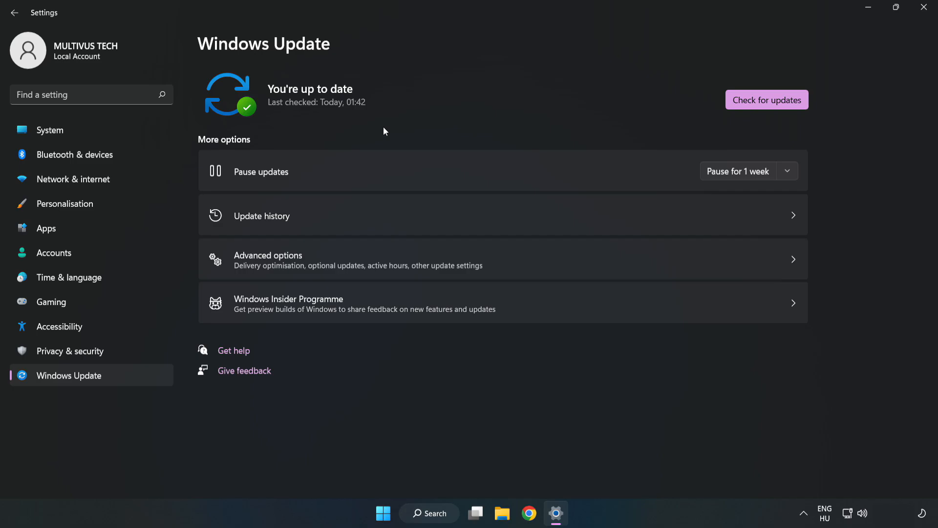
pyautogui.click(923, 7)
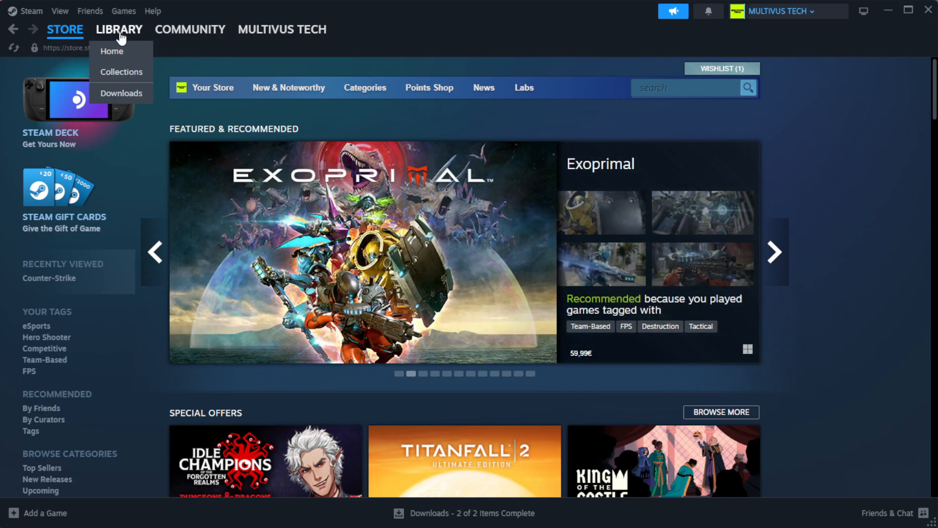
# Open Properties for the crashing favourite game in the Steam library
pyautogui.click(112, 51)
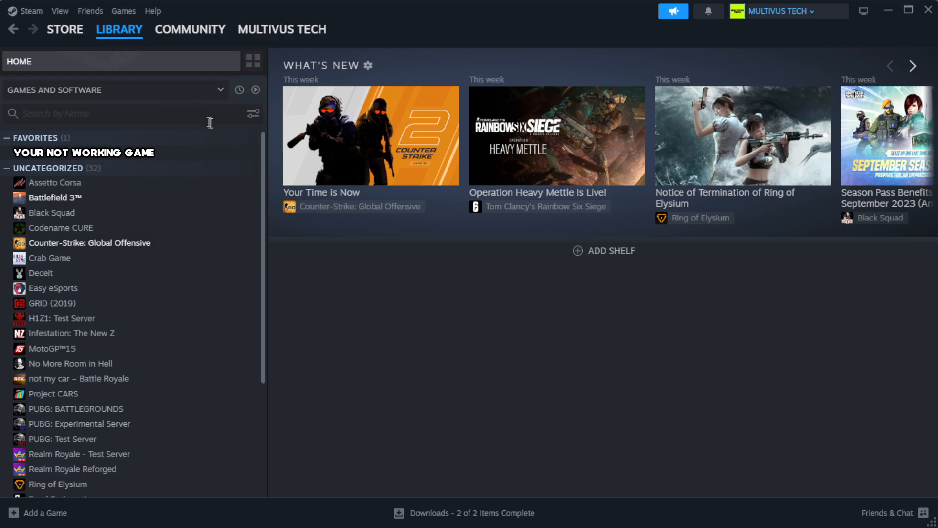
pyautogui.moveTo(230, 161)
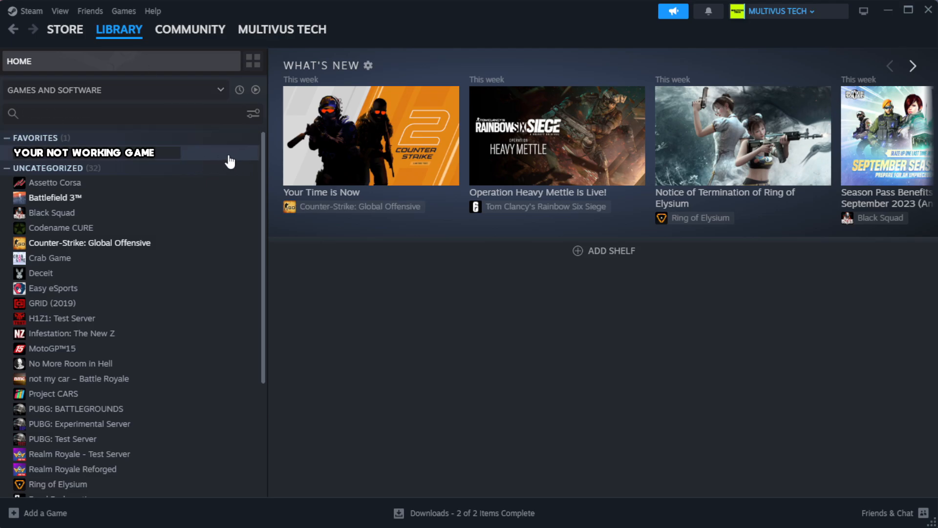
pyautogui.rightClick(85, 152)
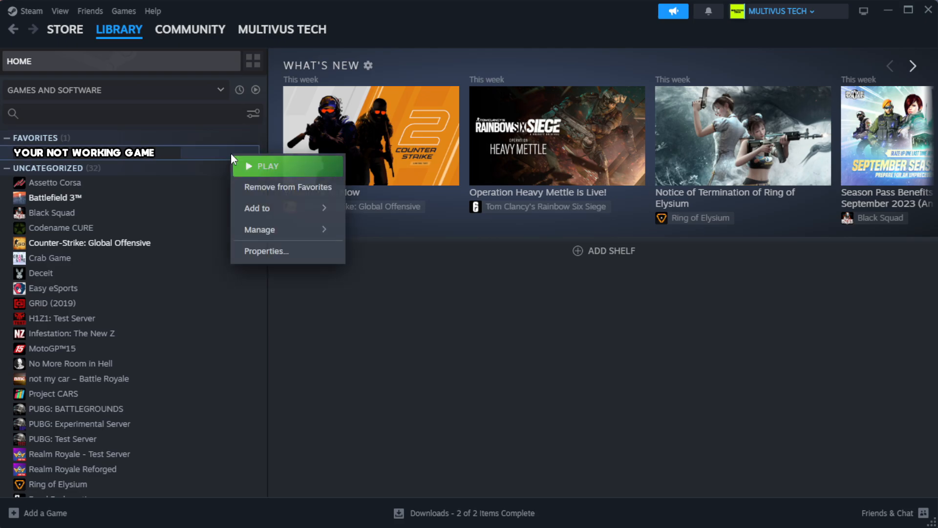
pyautogui.moveTo(297, 258)
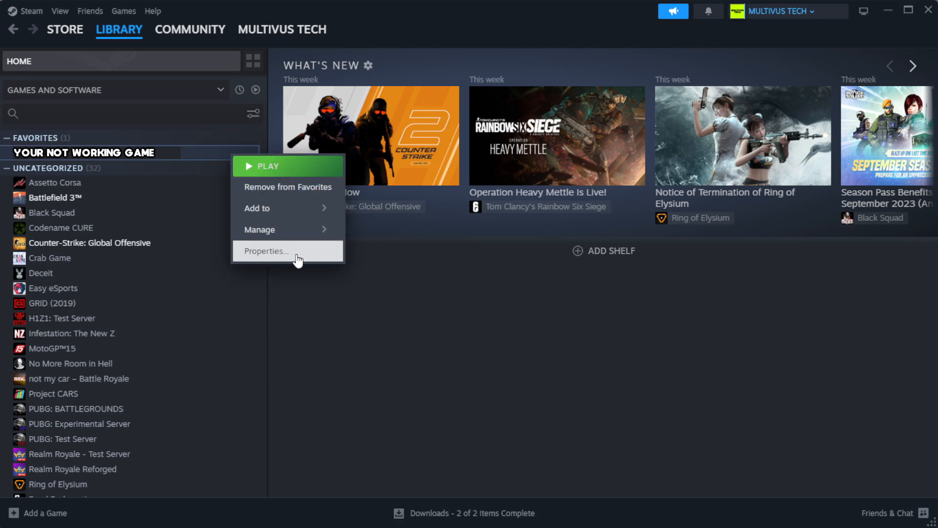
pyautogui.click(266, 250)
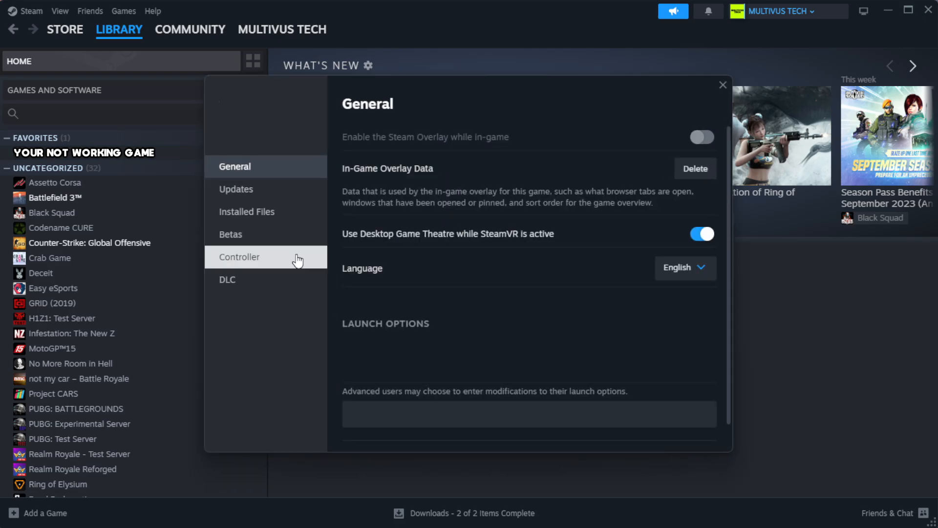
pyautogui.moveTo(302, 218)
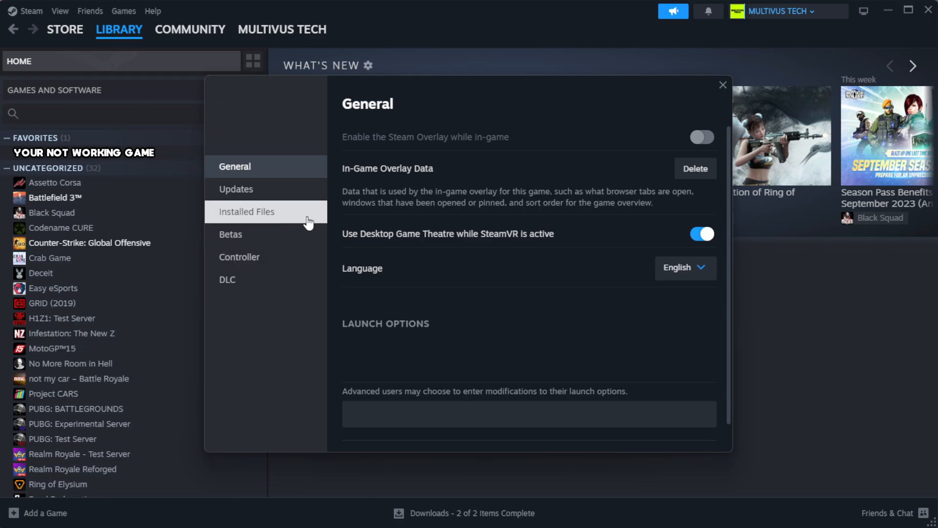
# Verify integrity of the game's files under Installed Files, validating all 1039 files
pyautogui.click(247, 211)
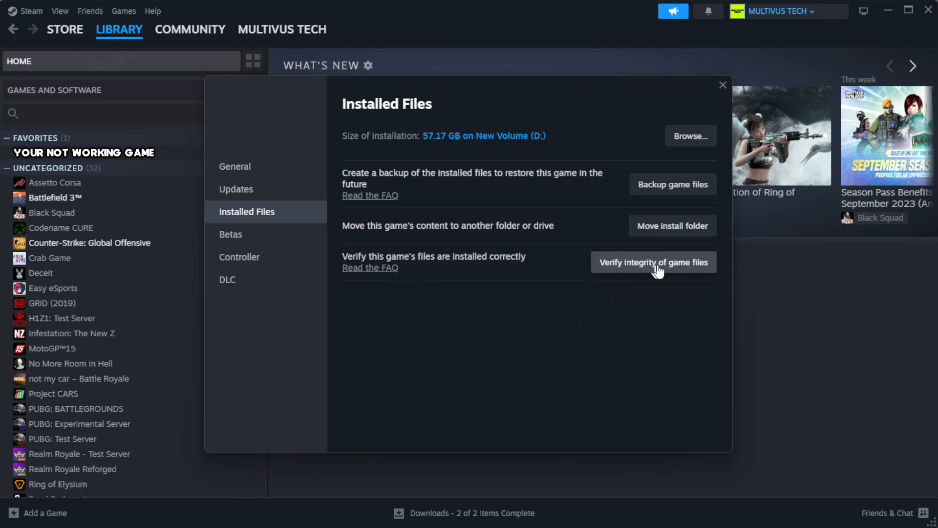
pyautogui.click(654, 262)
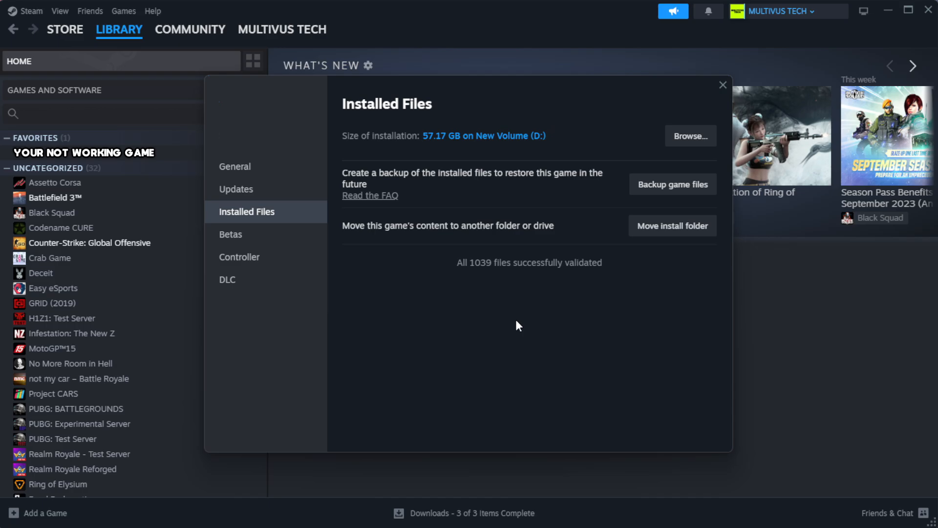
pyautogui.moveTo(532, 289)
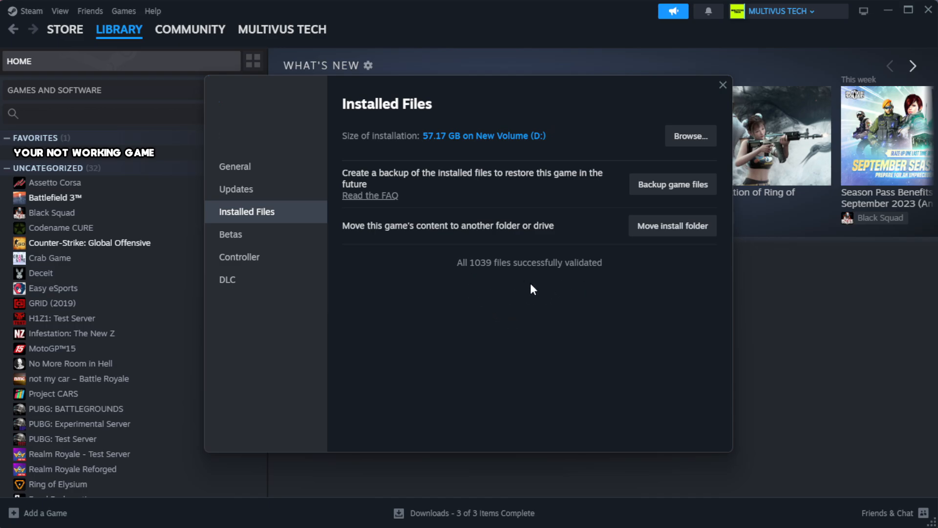
pyautogui.moveTo(687, 143)
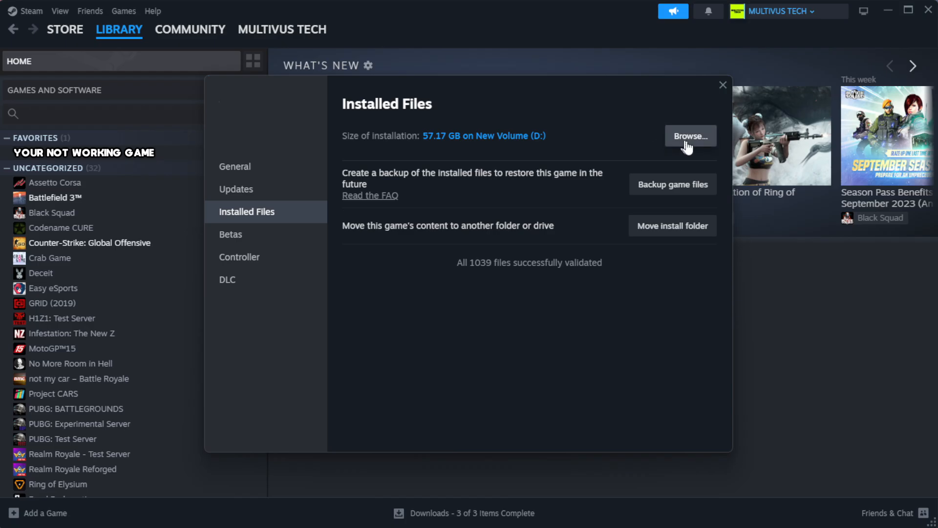
# Browse to the game's install folder and open the YOUR NOT WORKING GAME shortcut's Properties
pyautogui.click(690, 136)
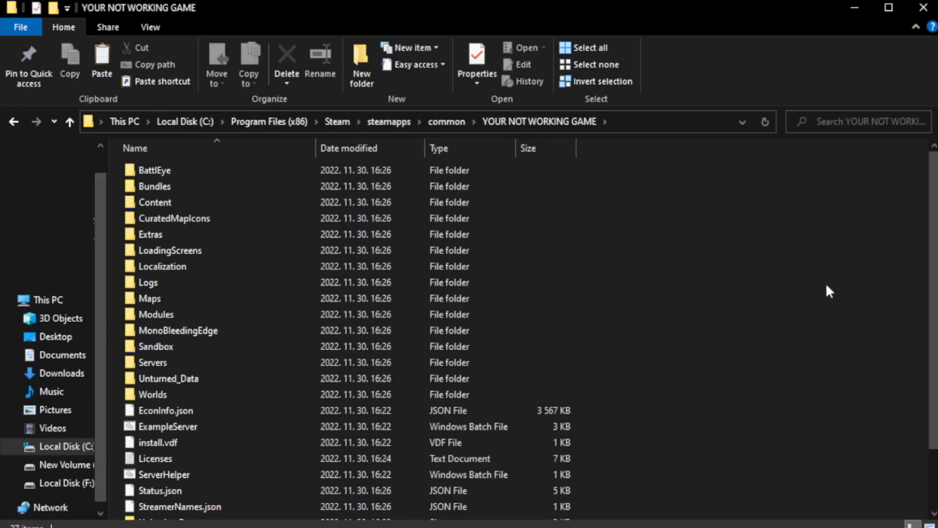
pyautogui.scroll(-3)
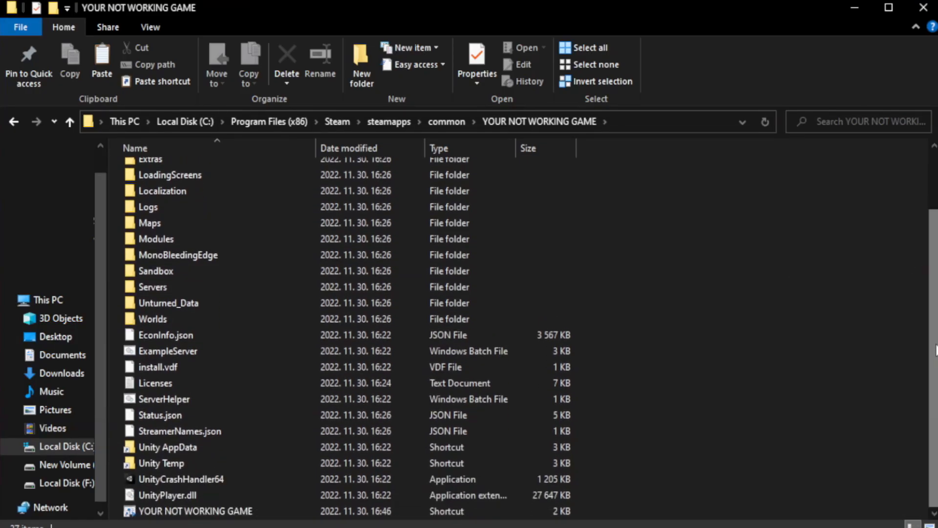
pyautogui.click(189, 511)
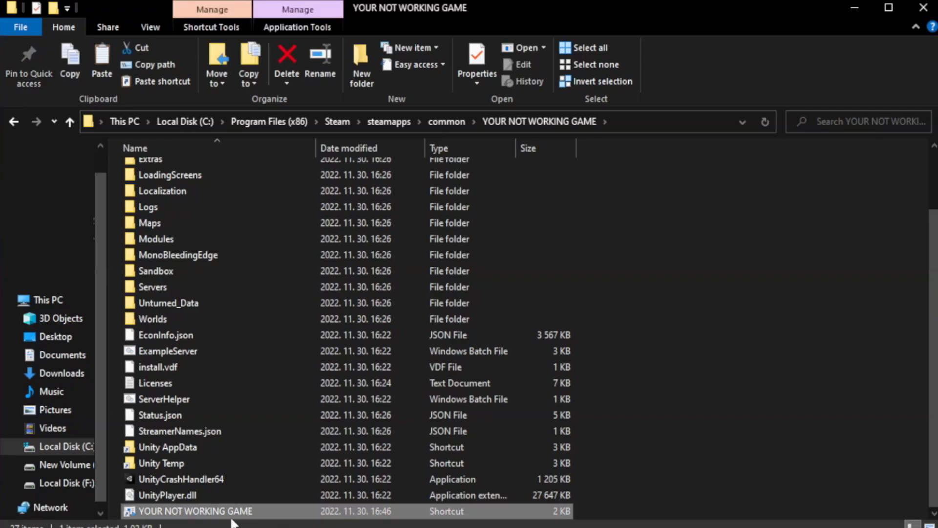
pyautogui.rightClick(192, 512)
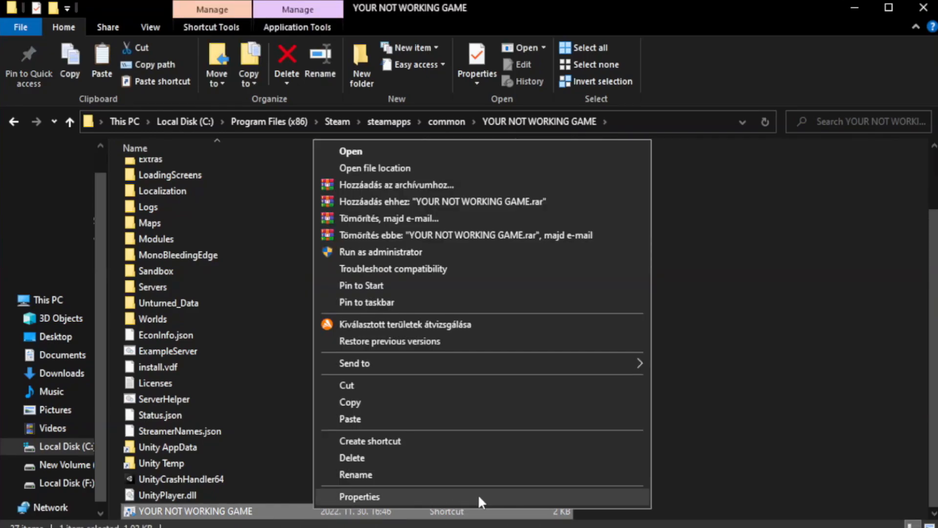
pyautogui.click(362, 496)
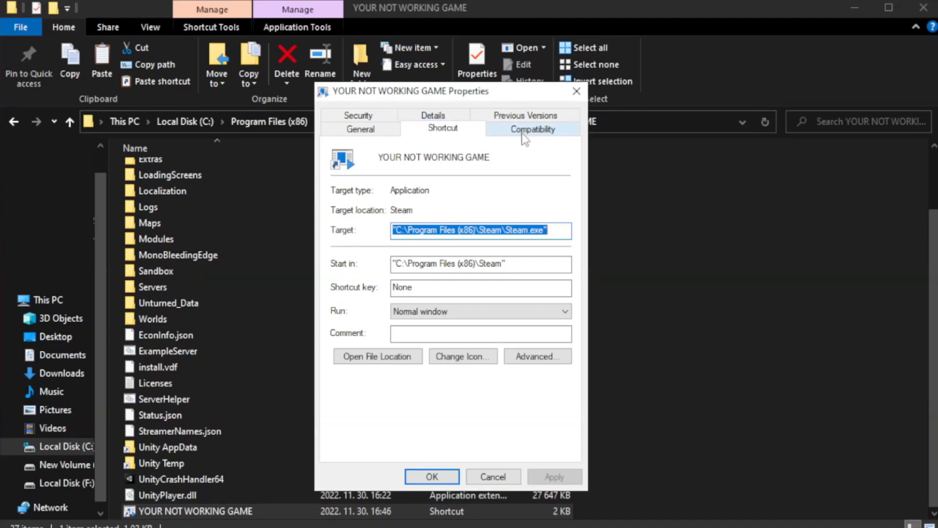
# Set Windows 8 compatibility, disable fullscreen optimizations, run as administrator, save, and close Explorer
pyautogui.click(533, 129)
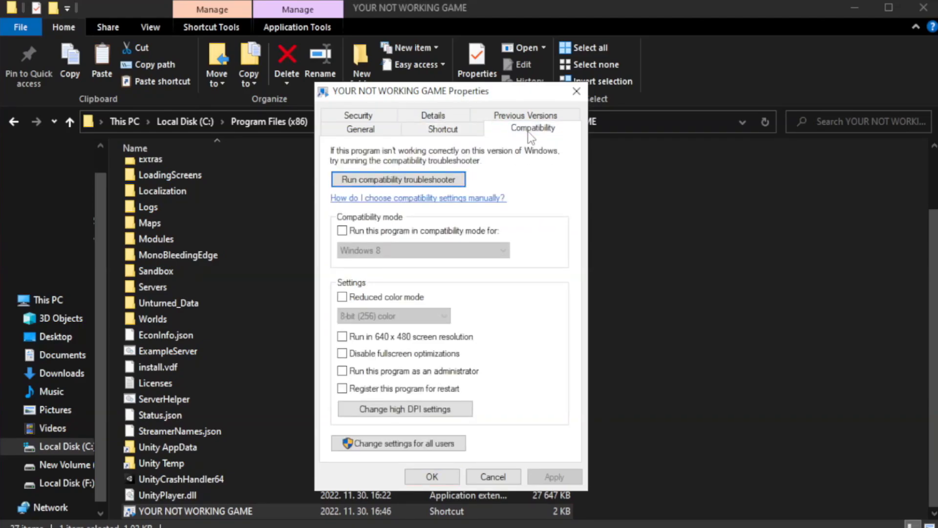
pyautogui.moveTo(395, 250)
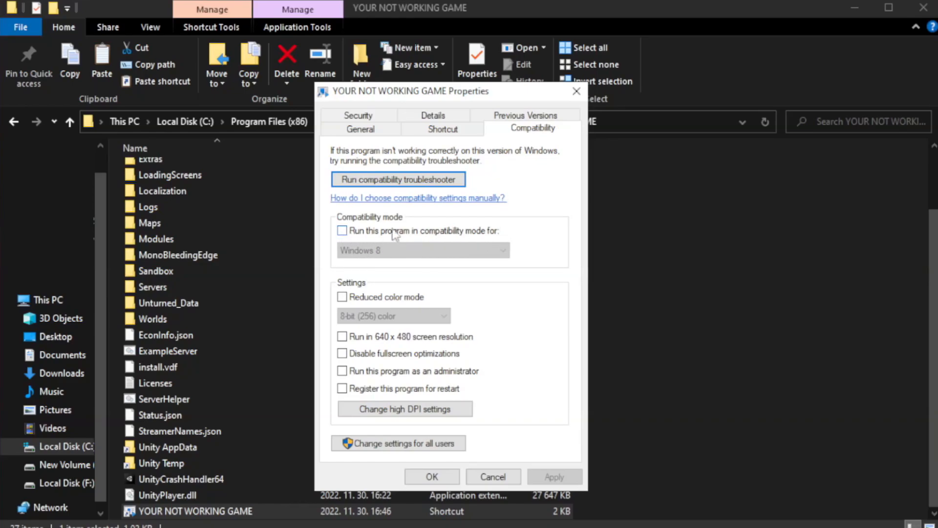
pyautogui.click(342, 231)
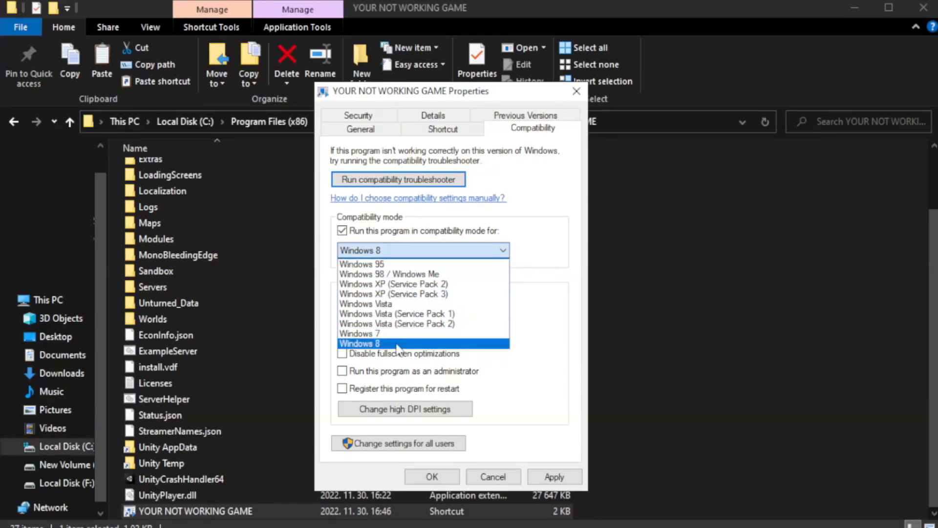
pyautogui.click(359, 343)
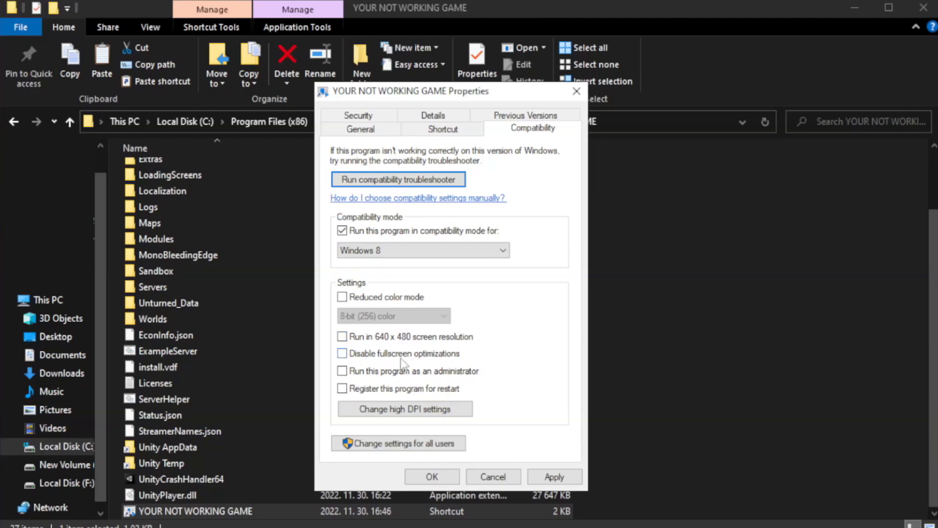
pyautogui.moveTo(365, 363)
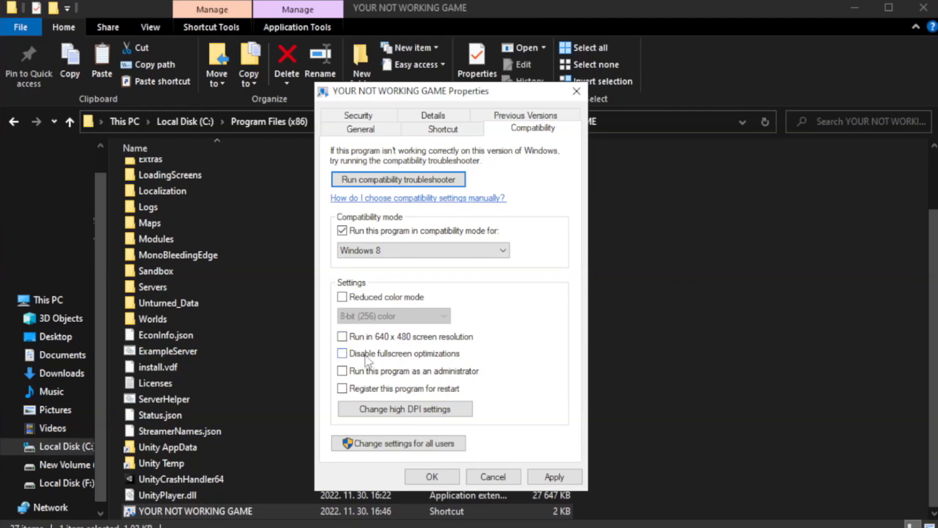
pyautogui.click(342, 353)
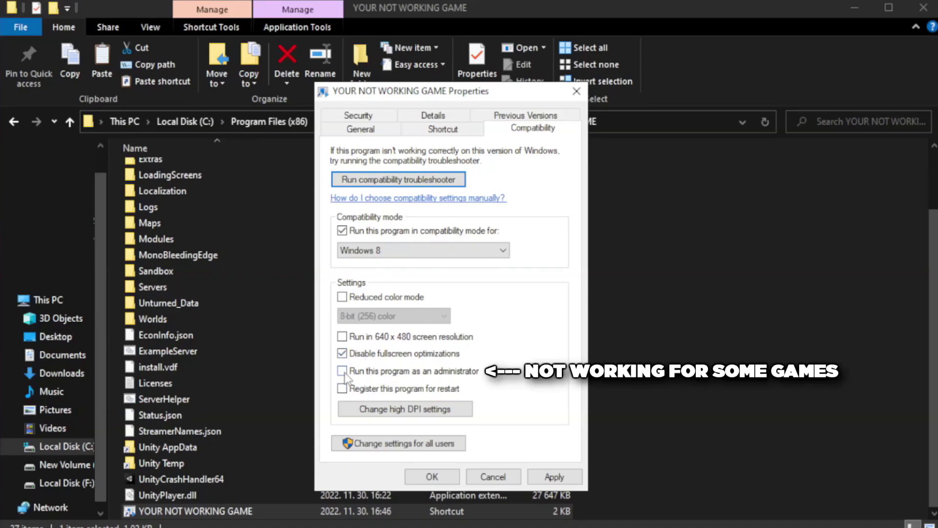
pyautogui.moveTo(387, 393)
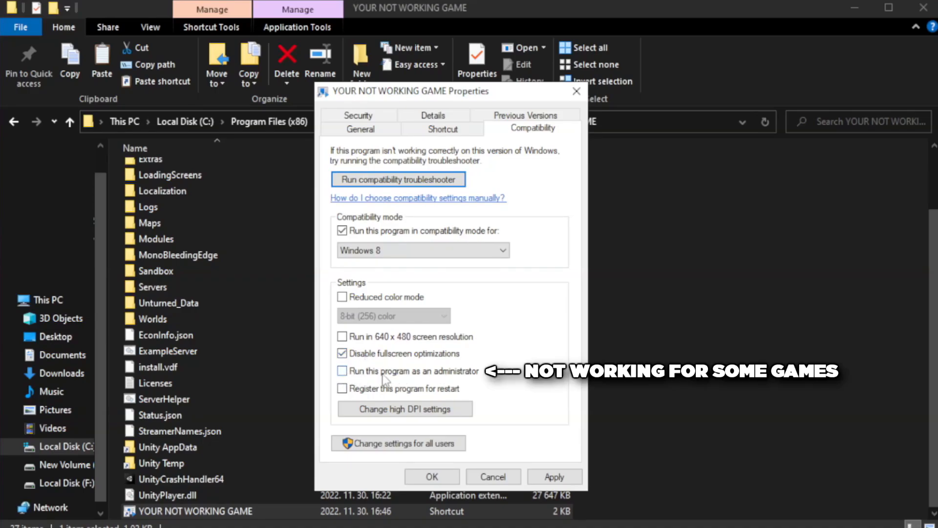
pyautogui.click(342, 371)
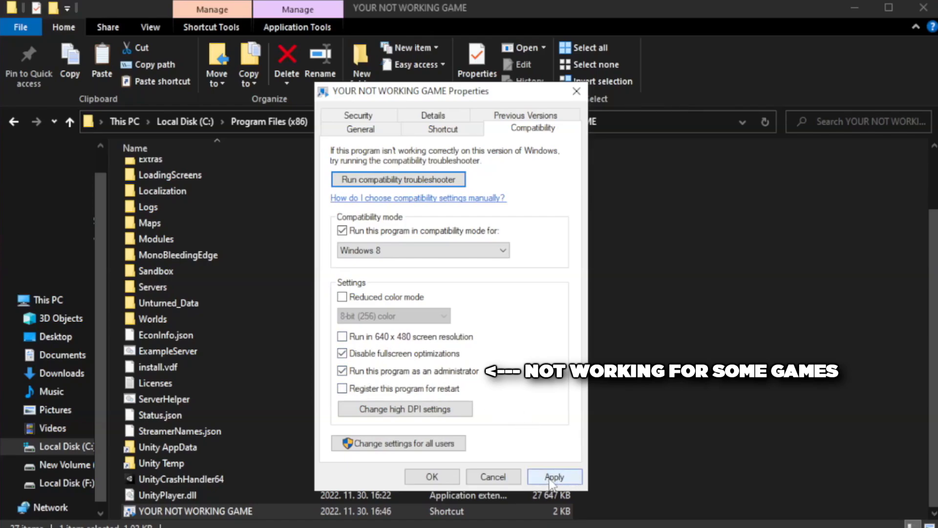
pyautogui.click(555, 477)
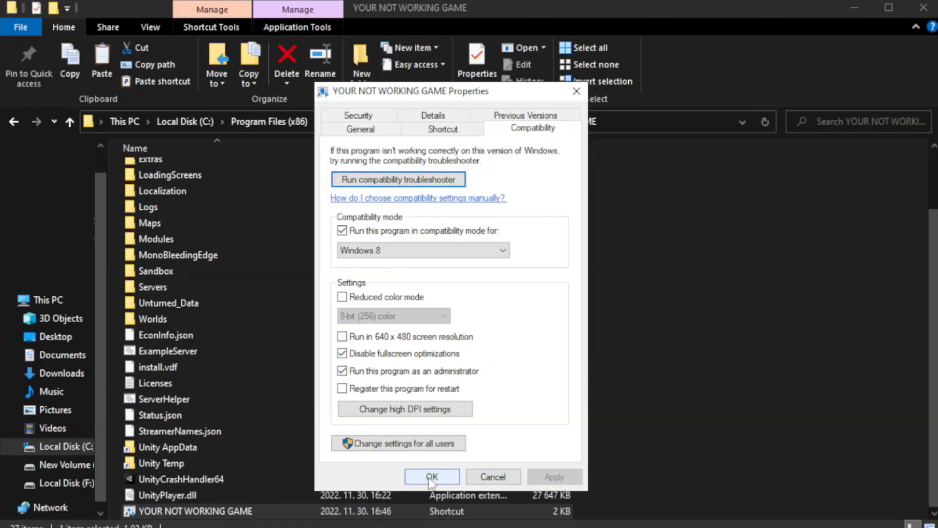
pyautogui.click(432, 476)
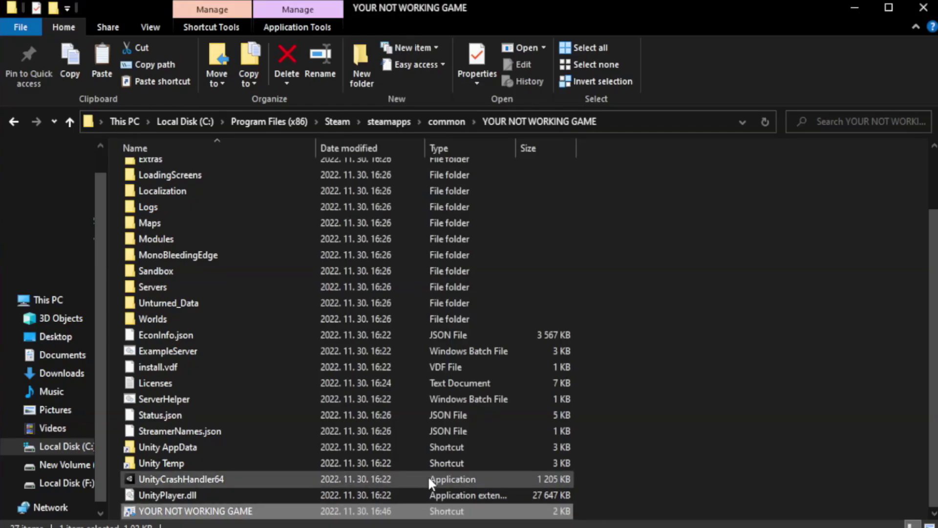
pyautogui.moveTo(805, 267)
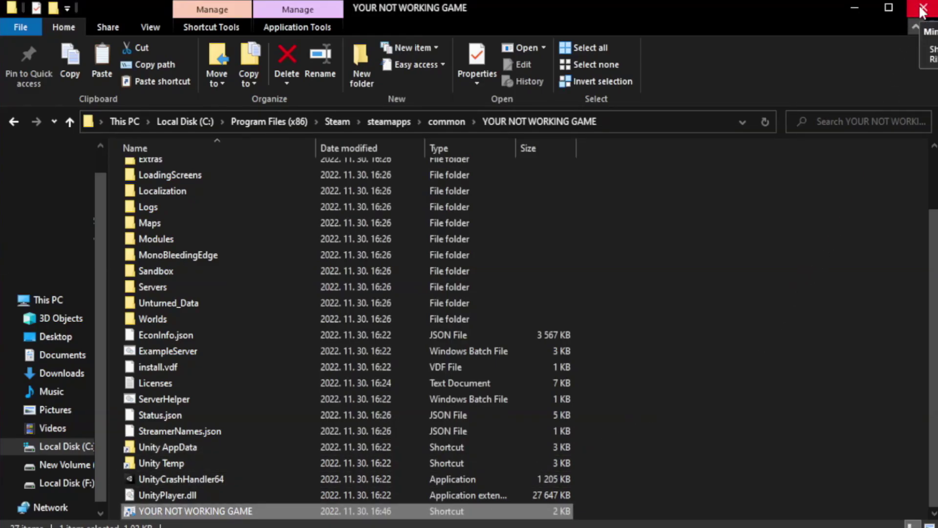
pyautogui.click(922, 7)
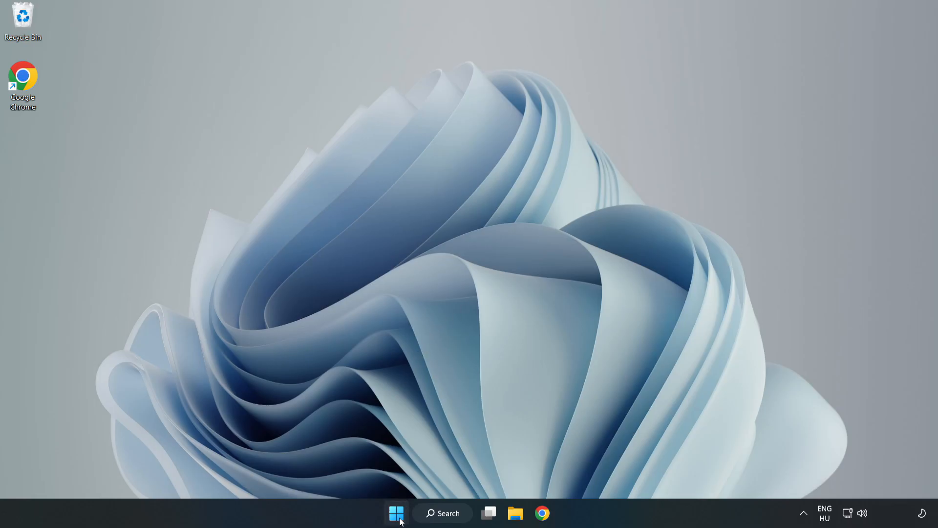
# Launch Task Manager from the Start button's quick links and show the Startup apps
pyautogui.rightClick(395, 513)
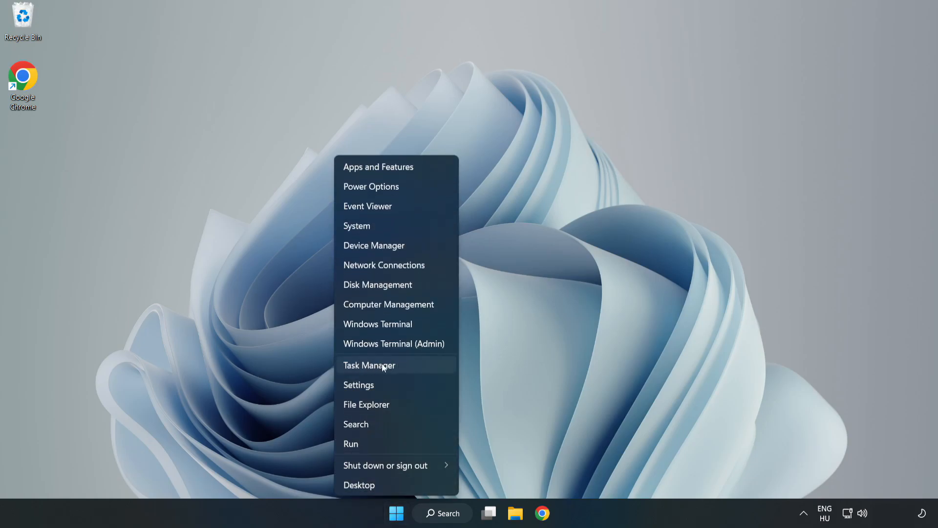
pyautogui.click(369, 365)
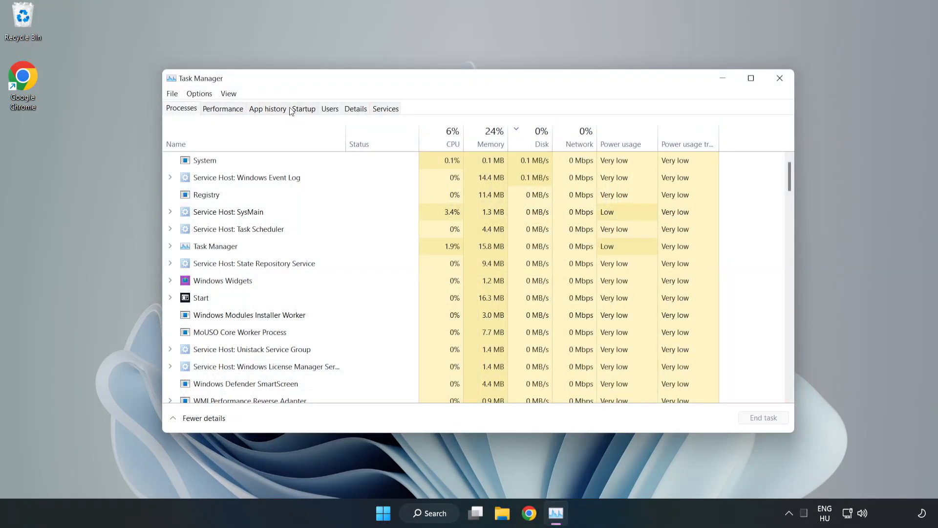
pyautogui.click(304, 109)
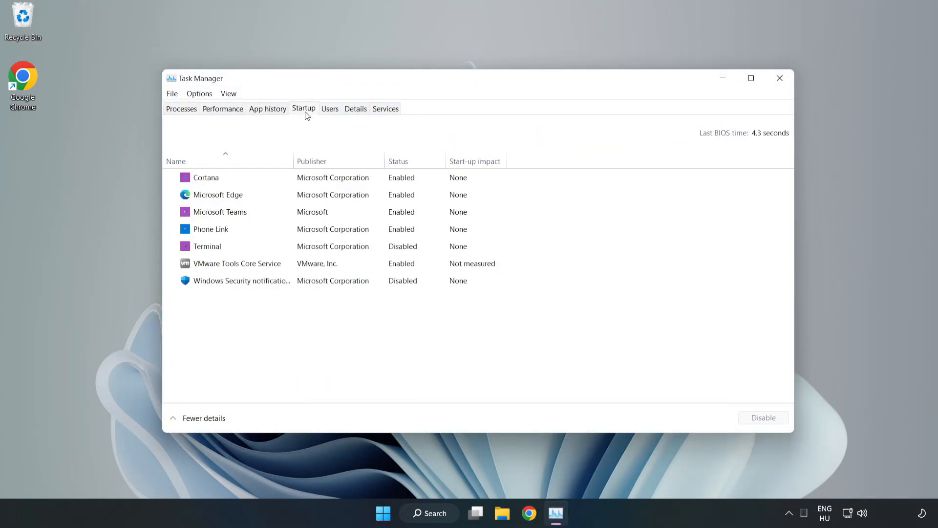
# Disable Cortana, Microsoft Teams and Phone Link at startup, then close Task Manager
pyautogui.click(206, 177)
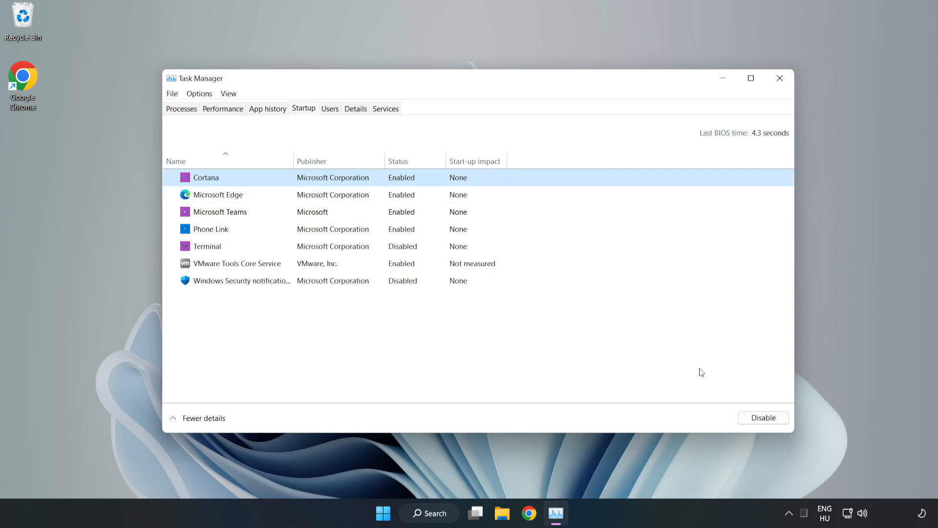
pyautogui.click(764, 417)
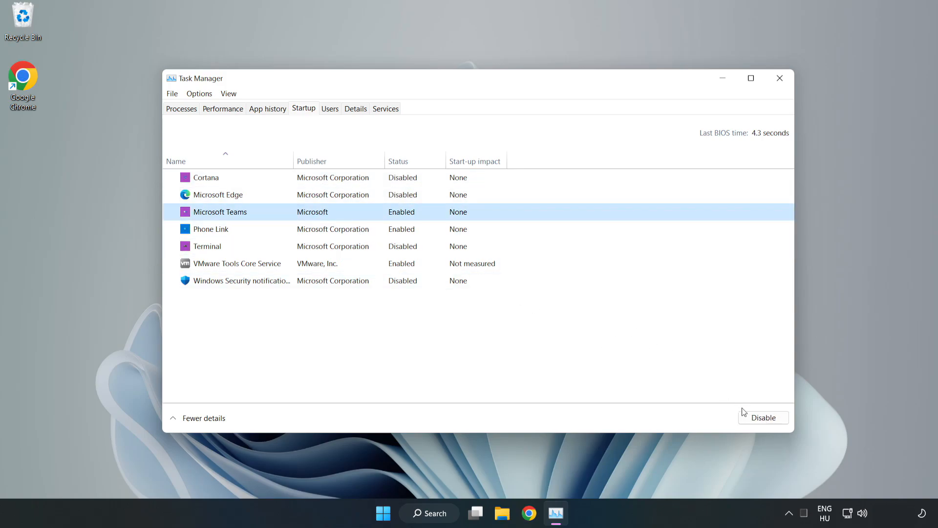
pyautogui.click(764, 418)
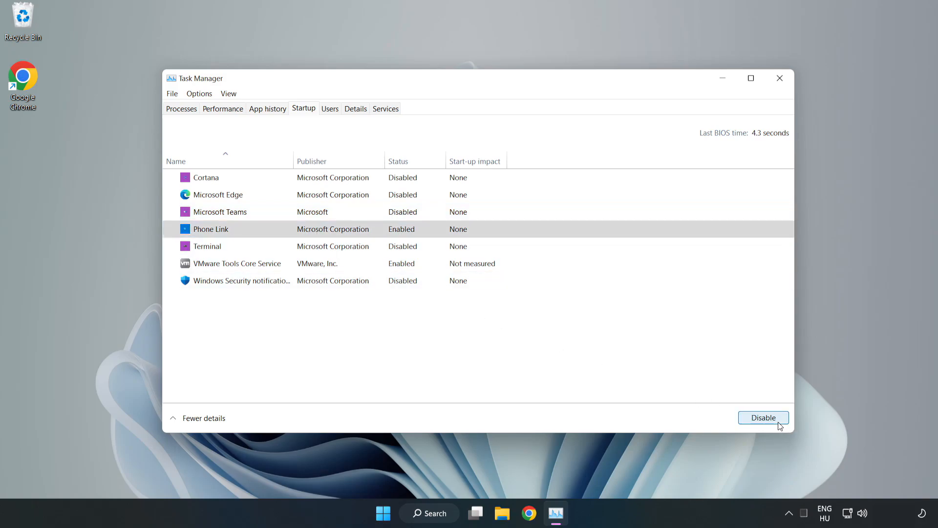
pyautogui.click(763, 417)
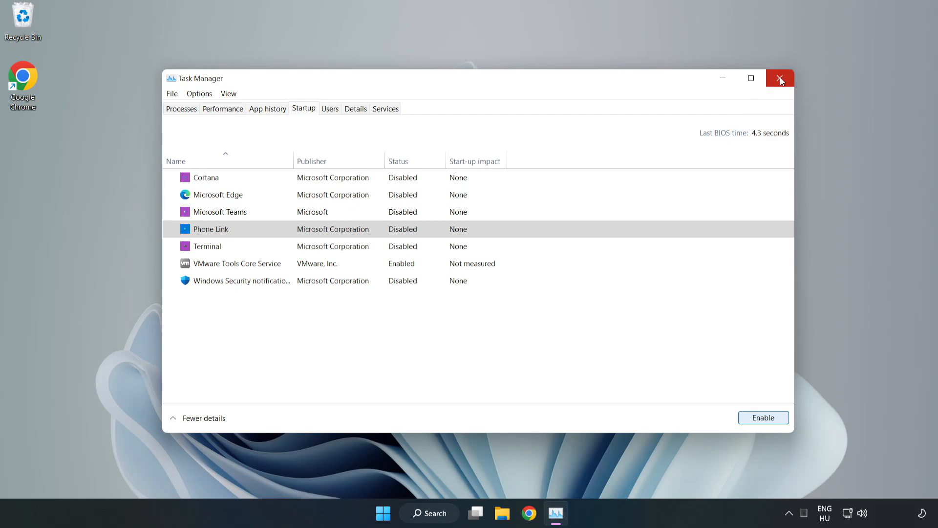
pyautogui.click(780, 78)
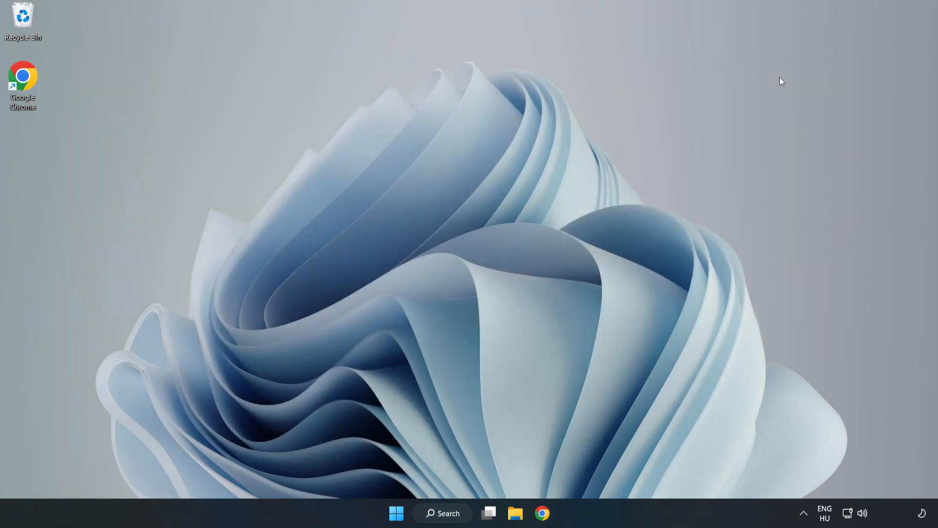
# Search Windows for 'secu' and launch the Windows Security app
pyautogui.click(442, 513)
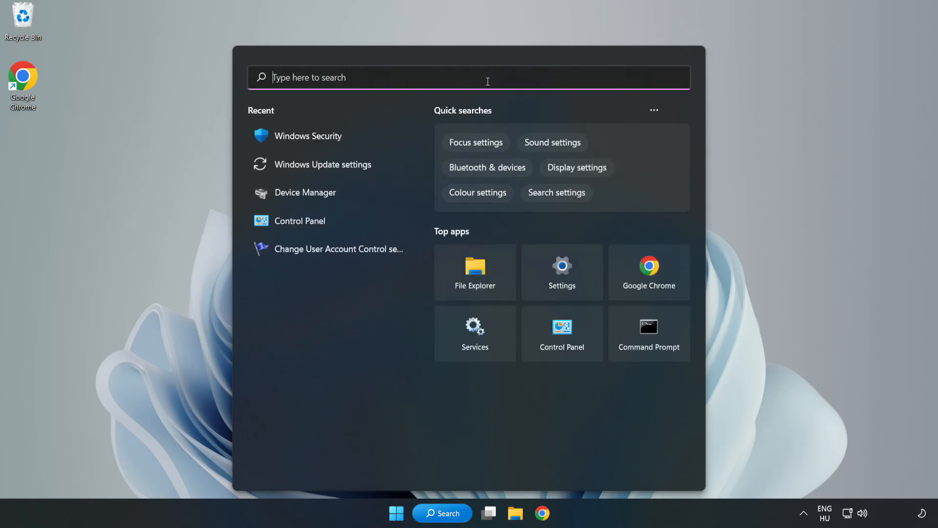
pyautogui.write('security')
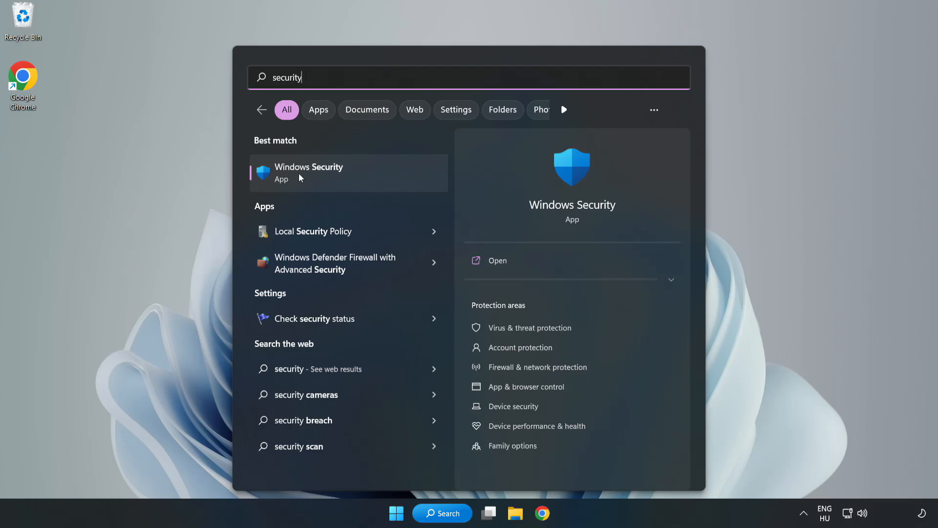
pyautogui.click(308, 173)
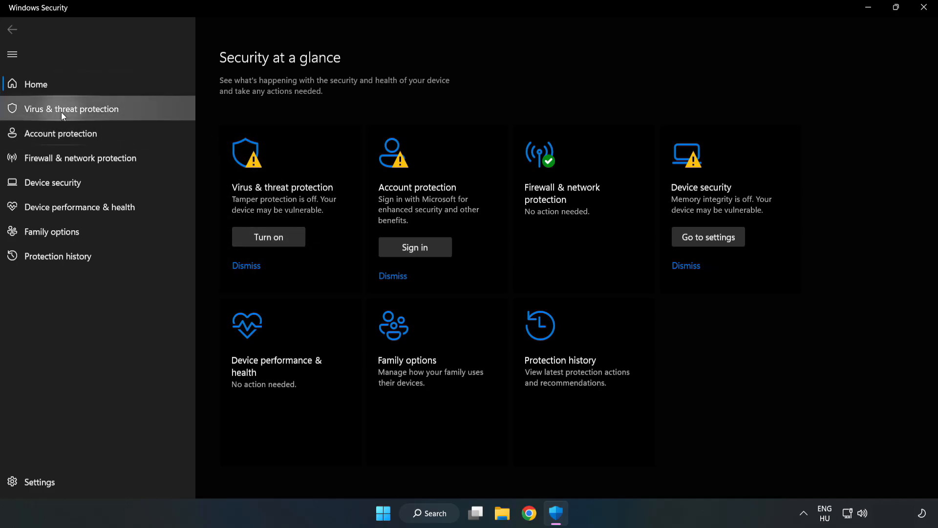
# Go to Virus & threat protection settings and open the empty Add or remove exclusions page
pyautogui.click(71, 109)
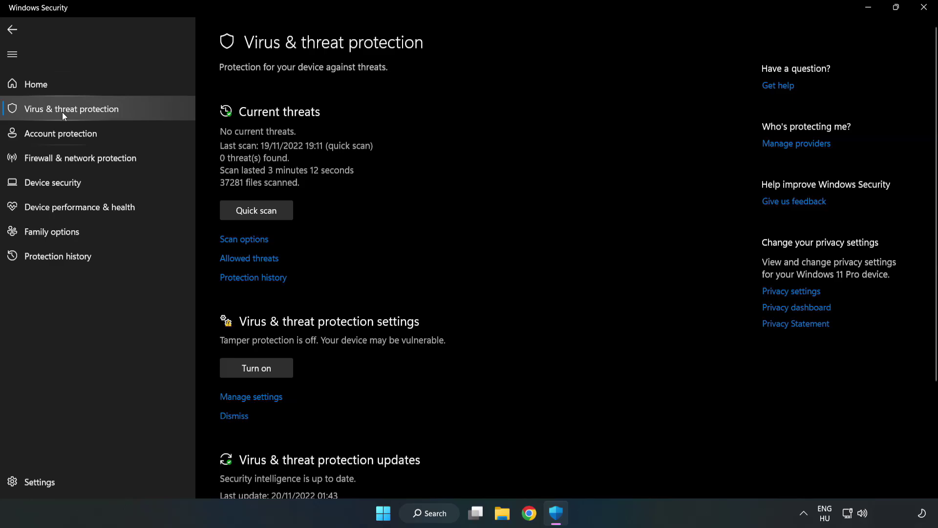
pyautogui.scroll(-3)
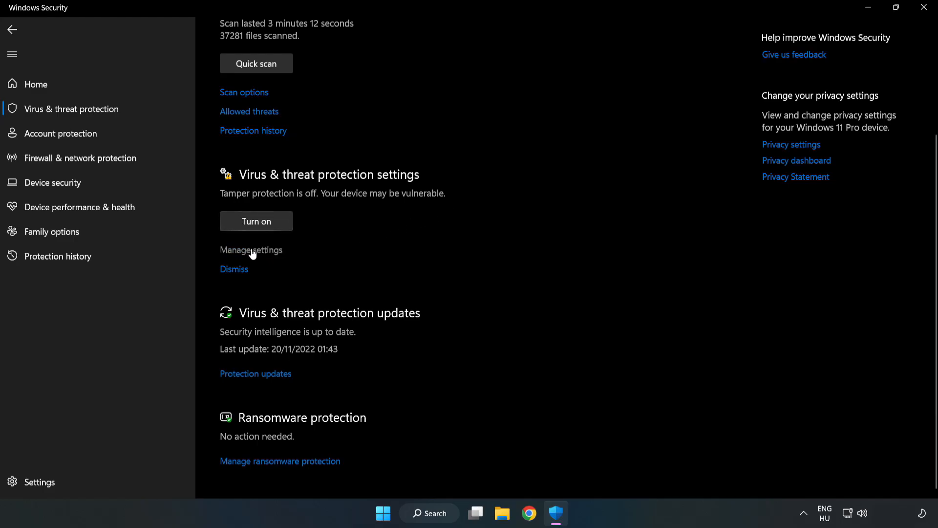
pyautogui.click(252, 250)
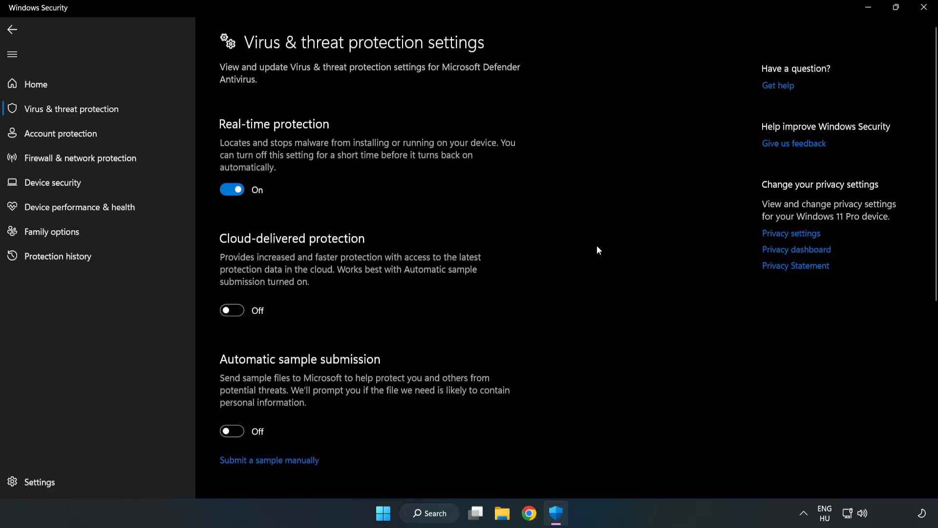
pyautogui.scroll(-3)
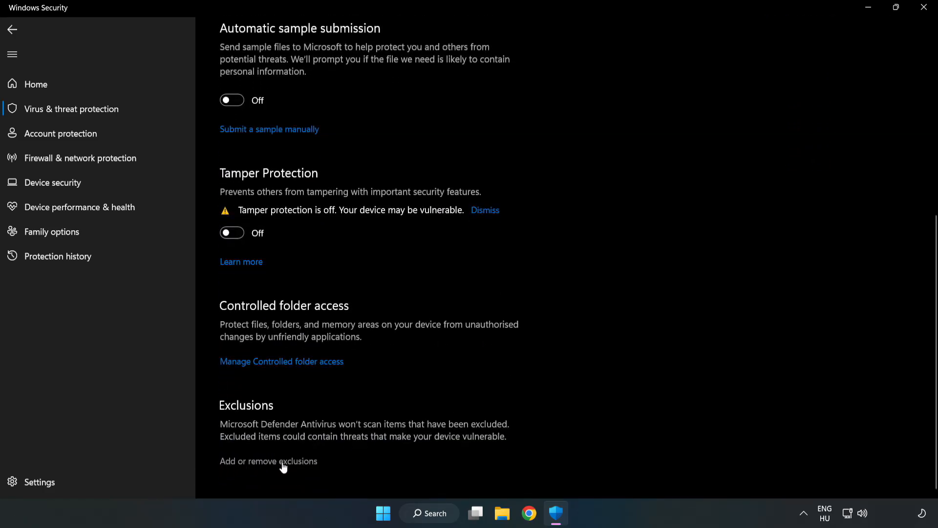
pyautogui.click(268, 461)
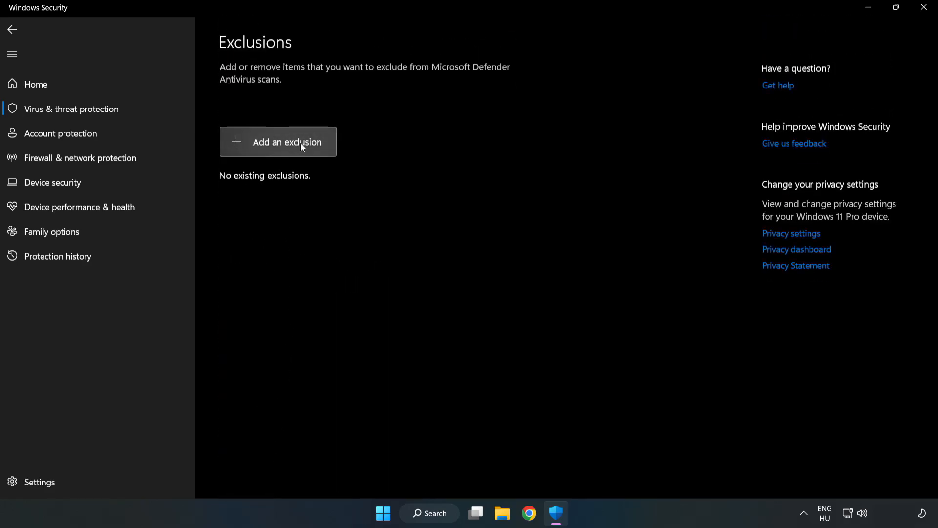
# Add a File exclusion for C:\Program Files (x86)\NOT WORKING APP's shortcut (chrome.exe), then exit
pyautogui.click(278, 142)
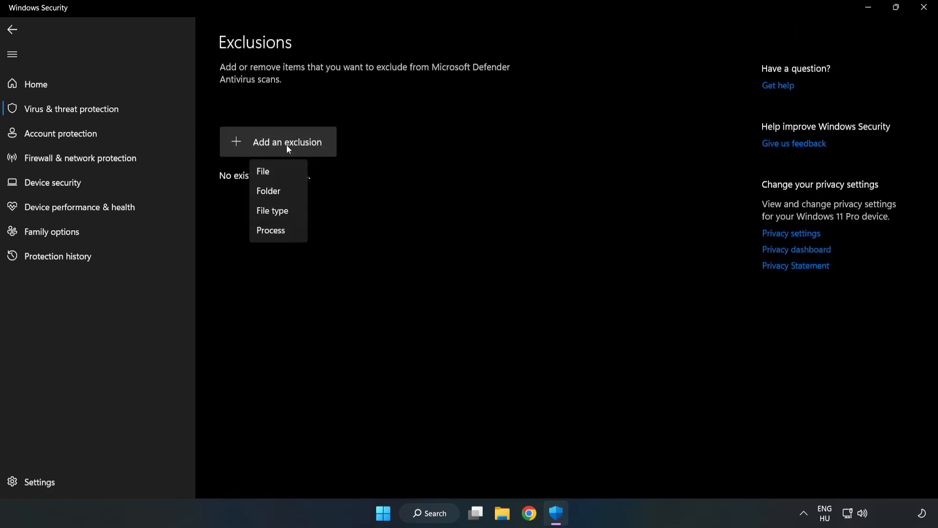
pyautogui.moveTo(267, 174)
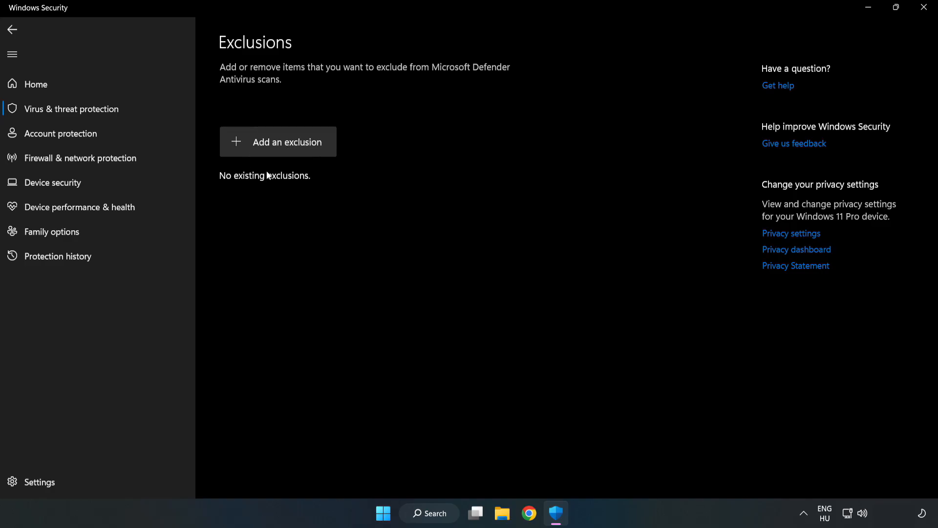
pyautogui.click(277, 142)
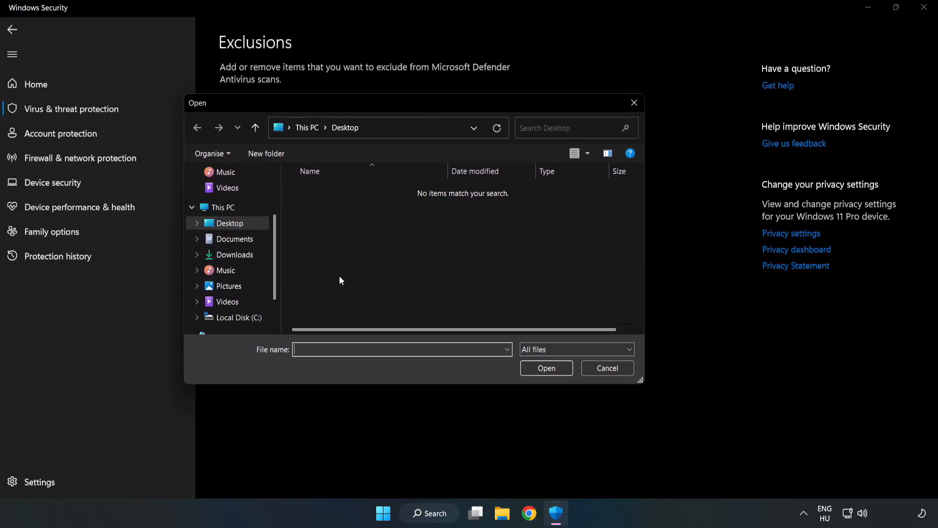
pyautogui.click(238, 317)
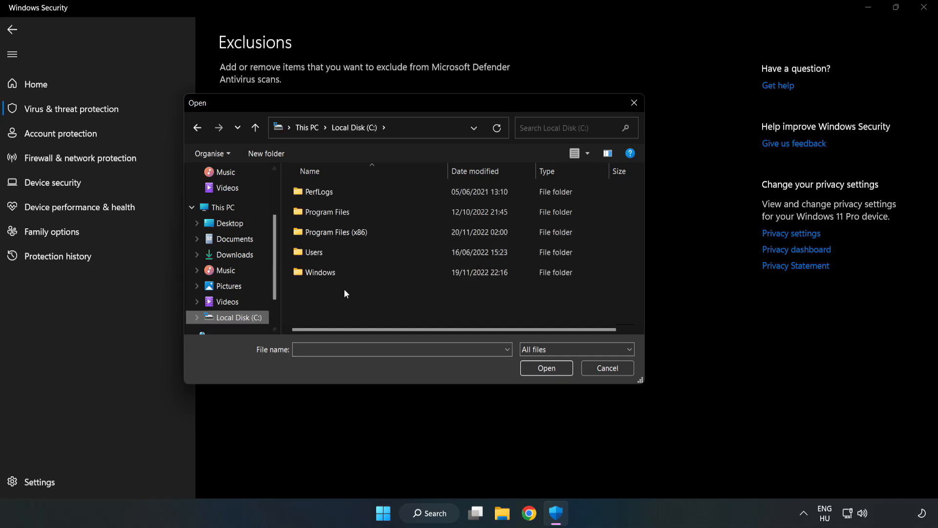
pyautogui.doubleClick(336, 232)
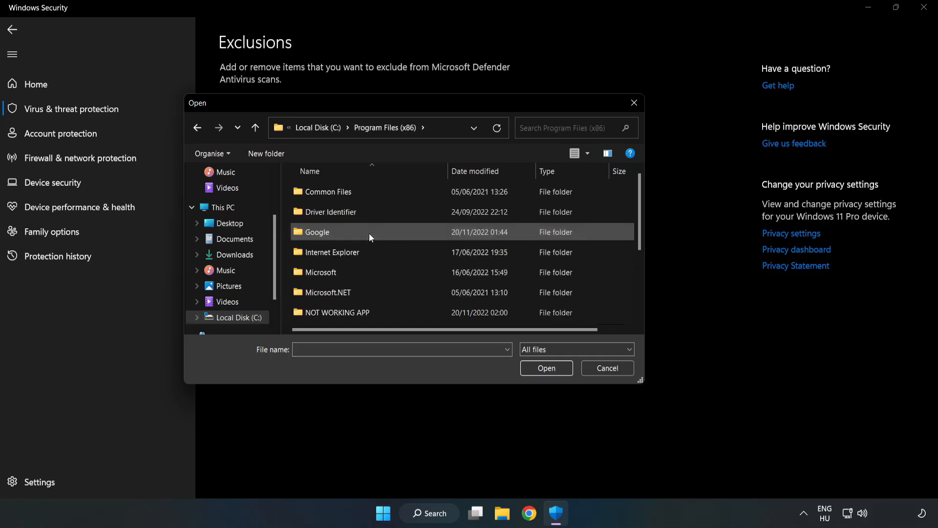
pyautogui.doubleClick(338, 313)
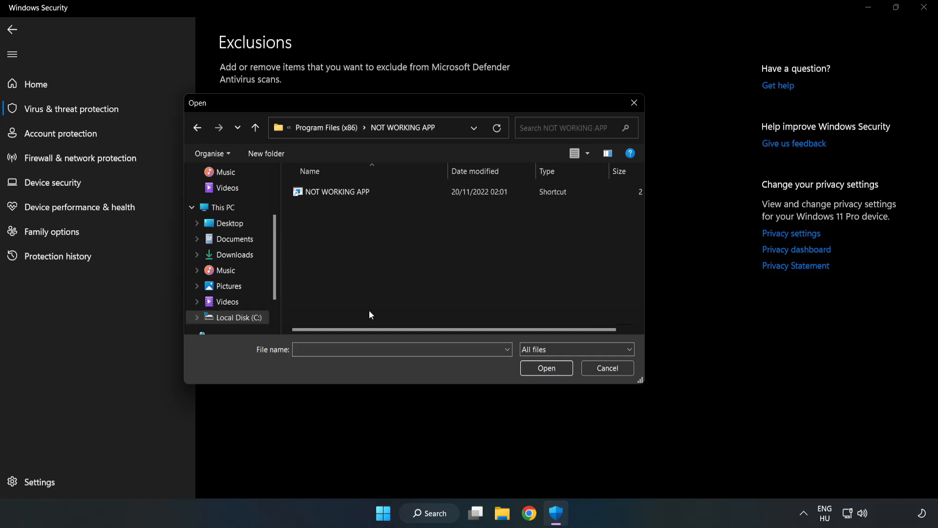
pyautogui.click(337, 191)
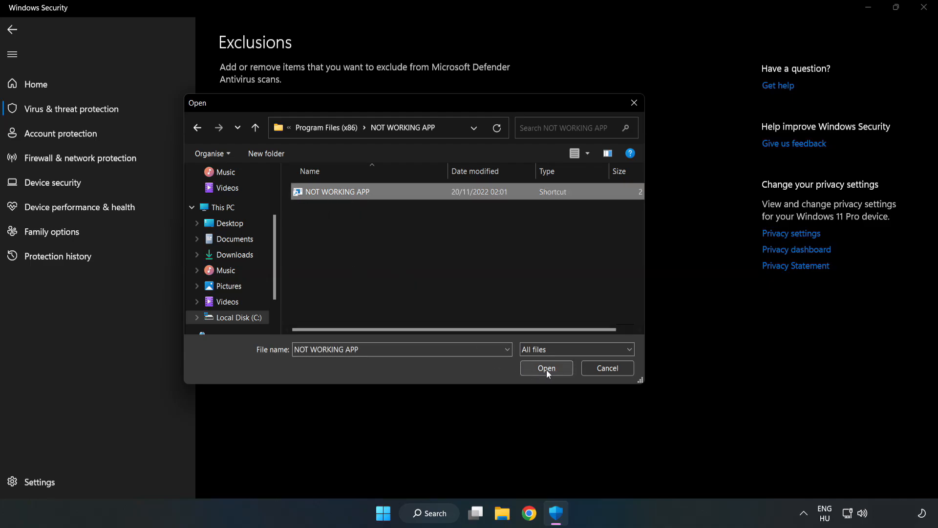
pyautogui.click(546, 368)
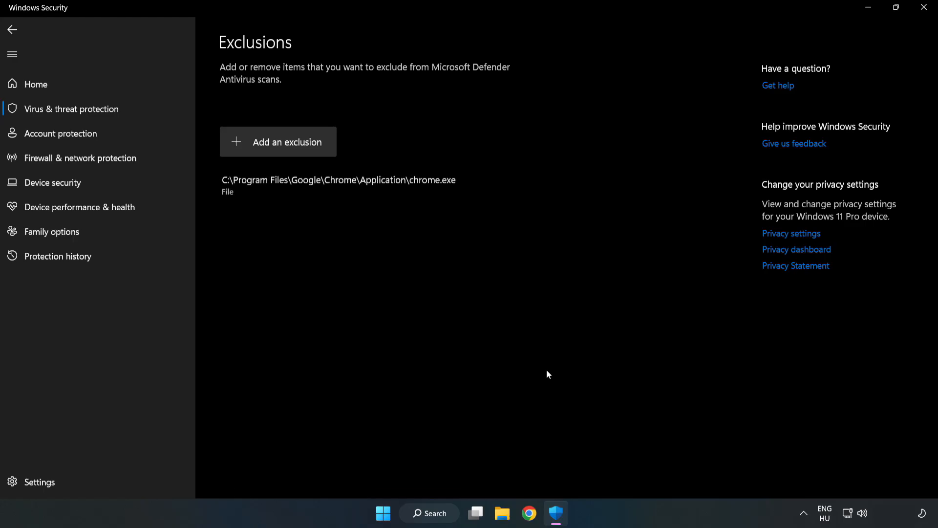
pyautogui.moveTo(343, 194)
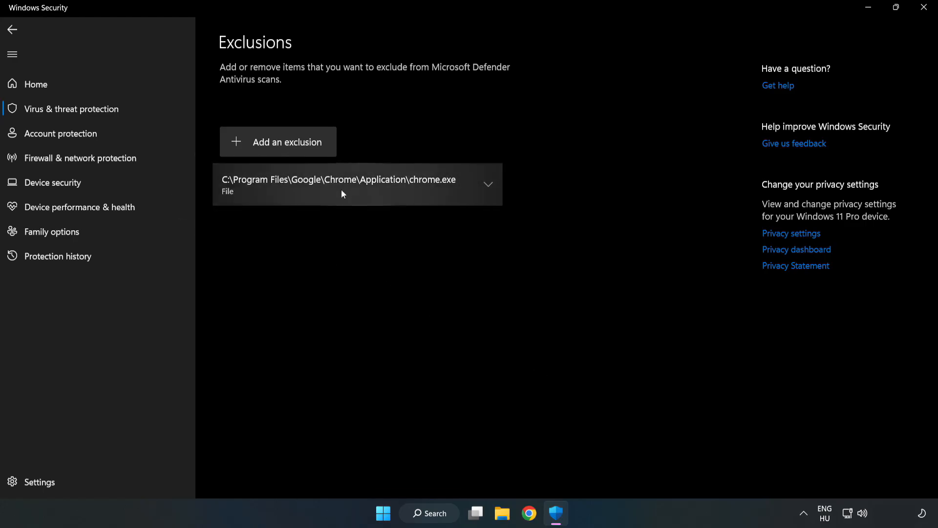
pyautogui.moveTo(586, 243)
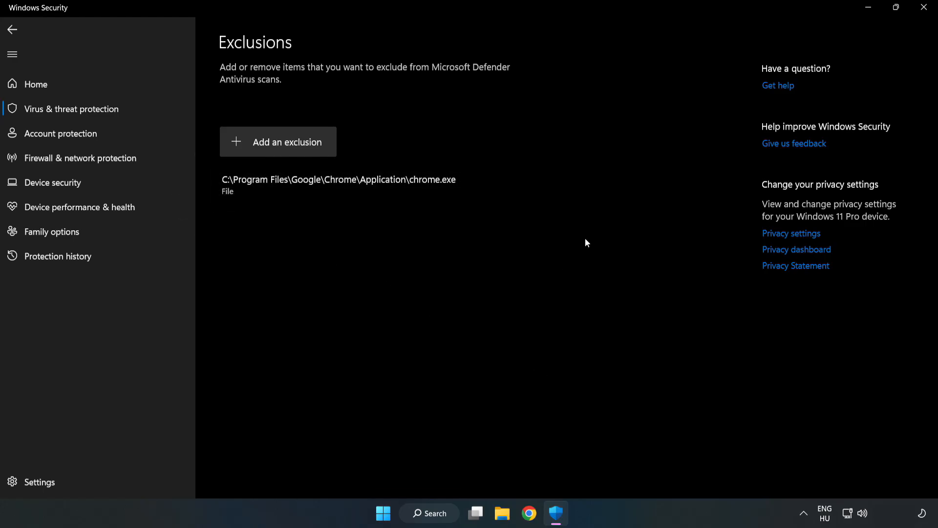
pyautogui.moveTo(924, 9)
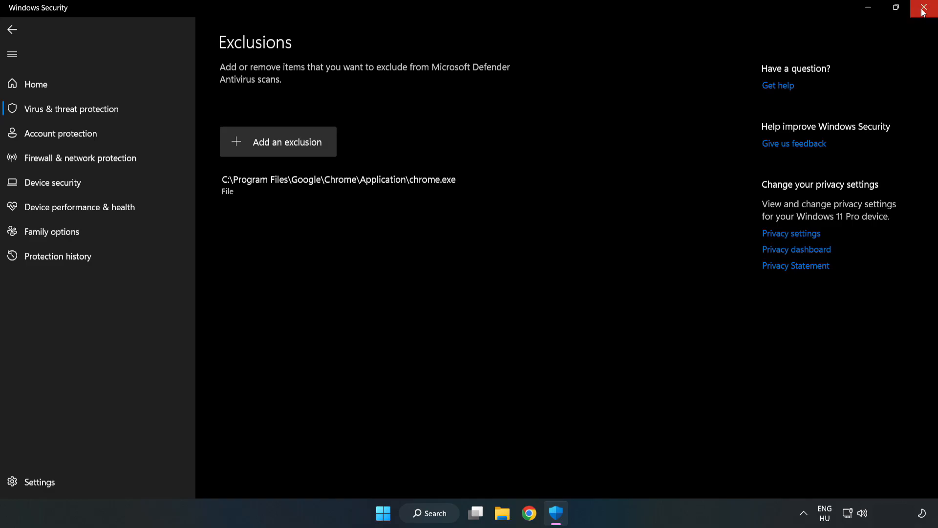
pyautogui.moveTo(924, 8)
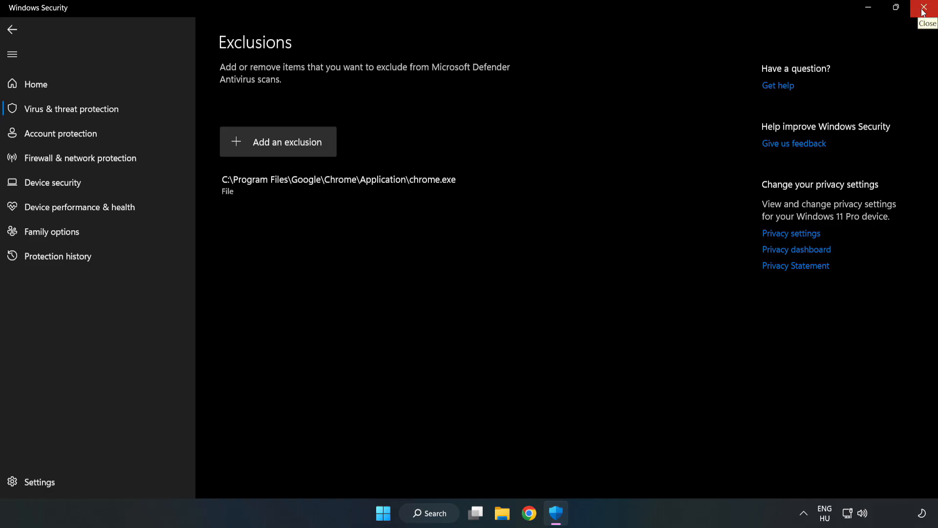
pyautogui.click(923, 7)
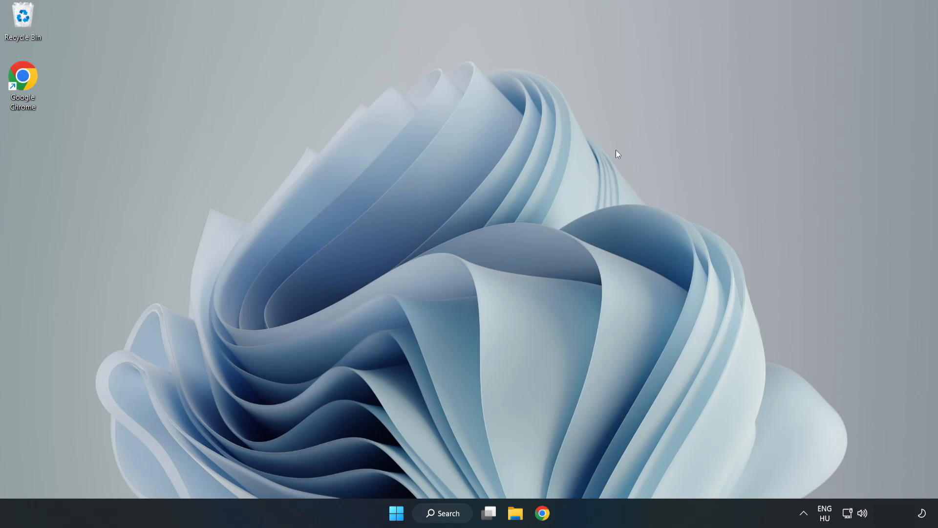
pyautogui.moveTo(478, 264)
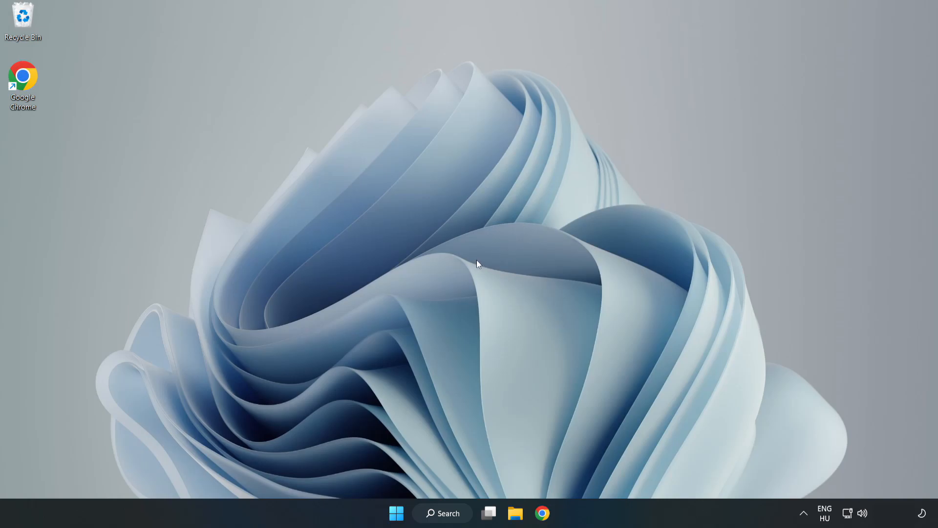